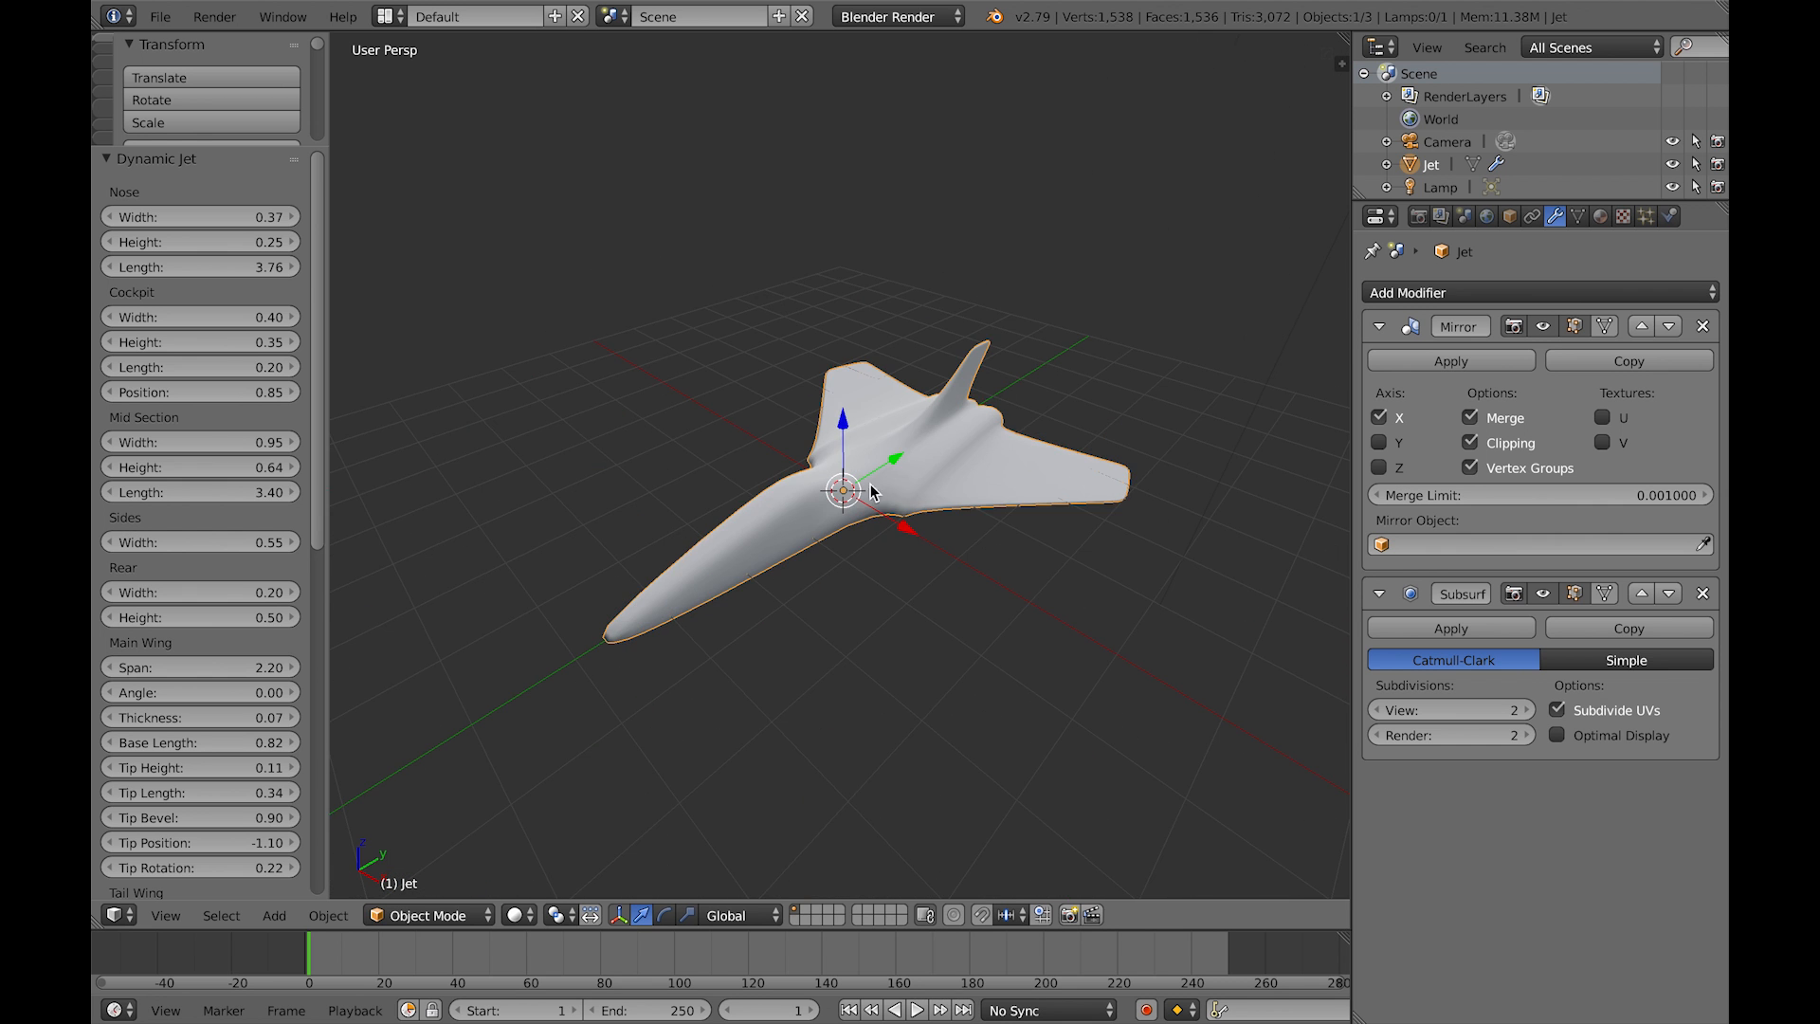
Step: Add a lattice by hand and assign it as the jet's Lattice modifier object
left_click(273, 914)
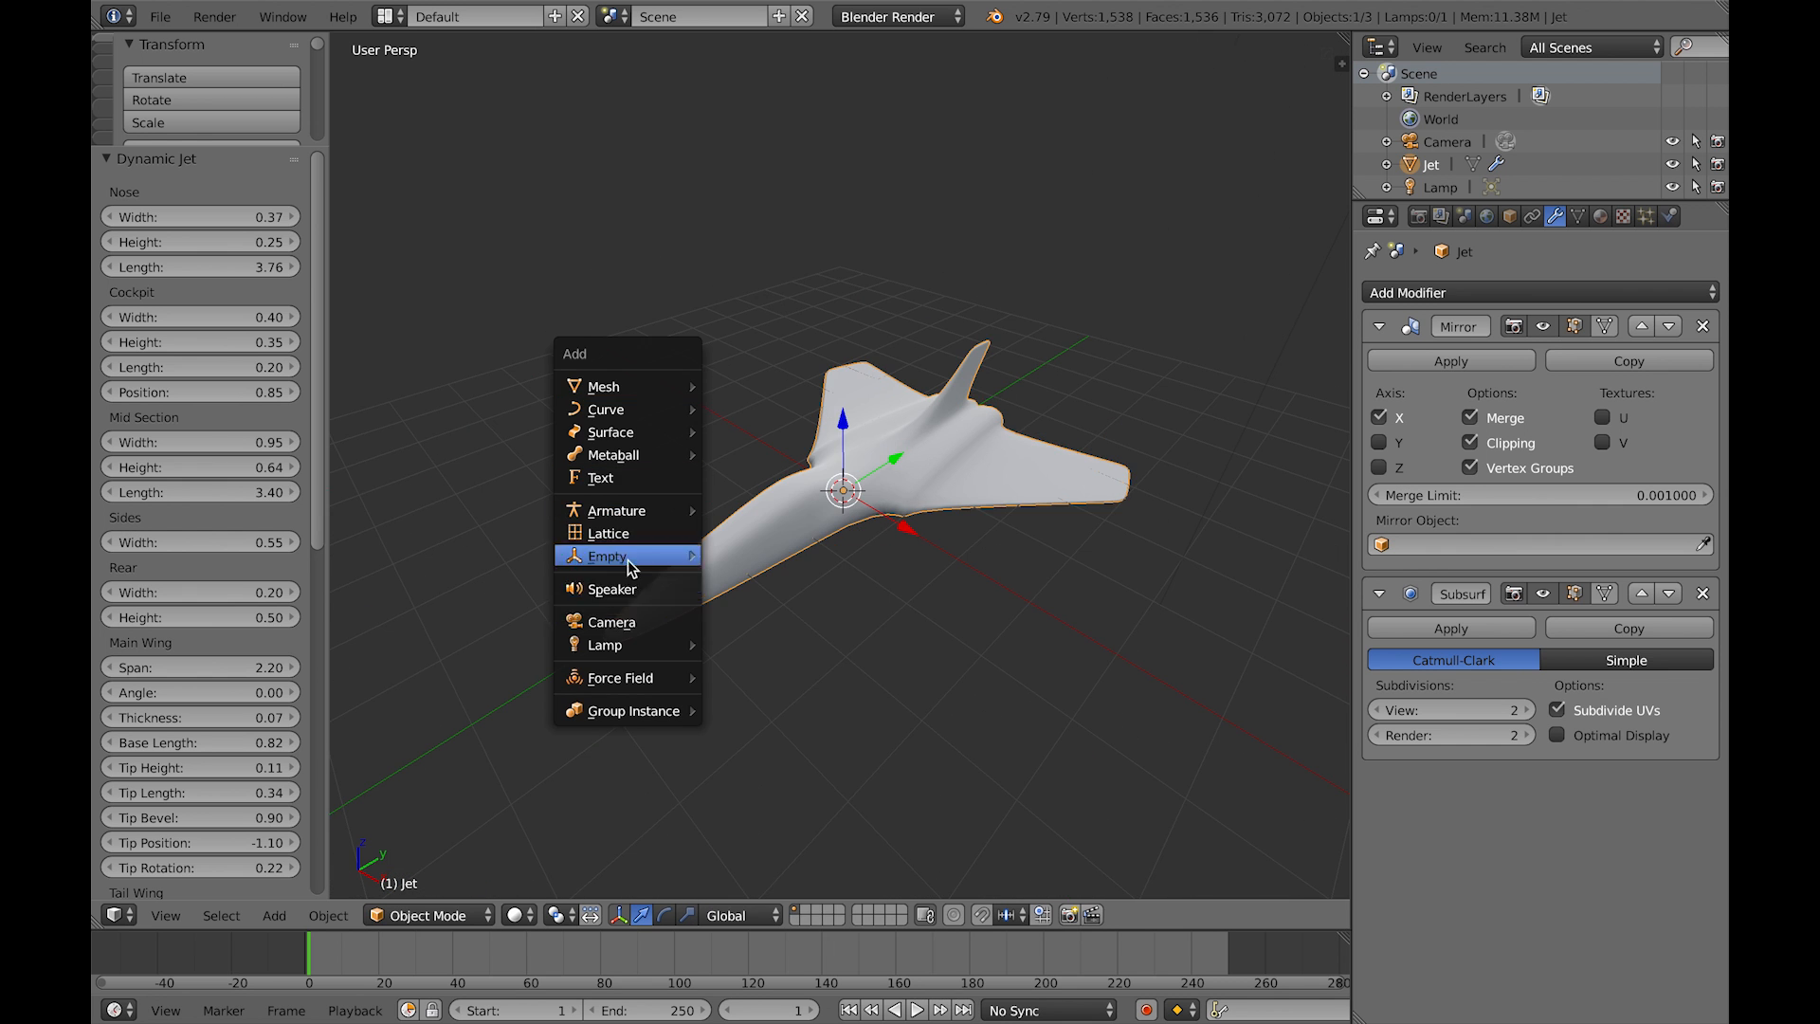
left_click(607, 533)
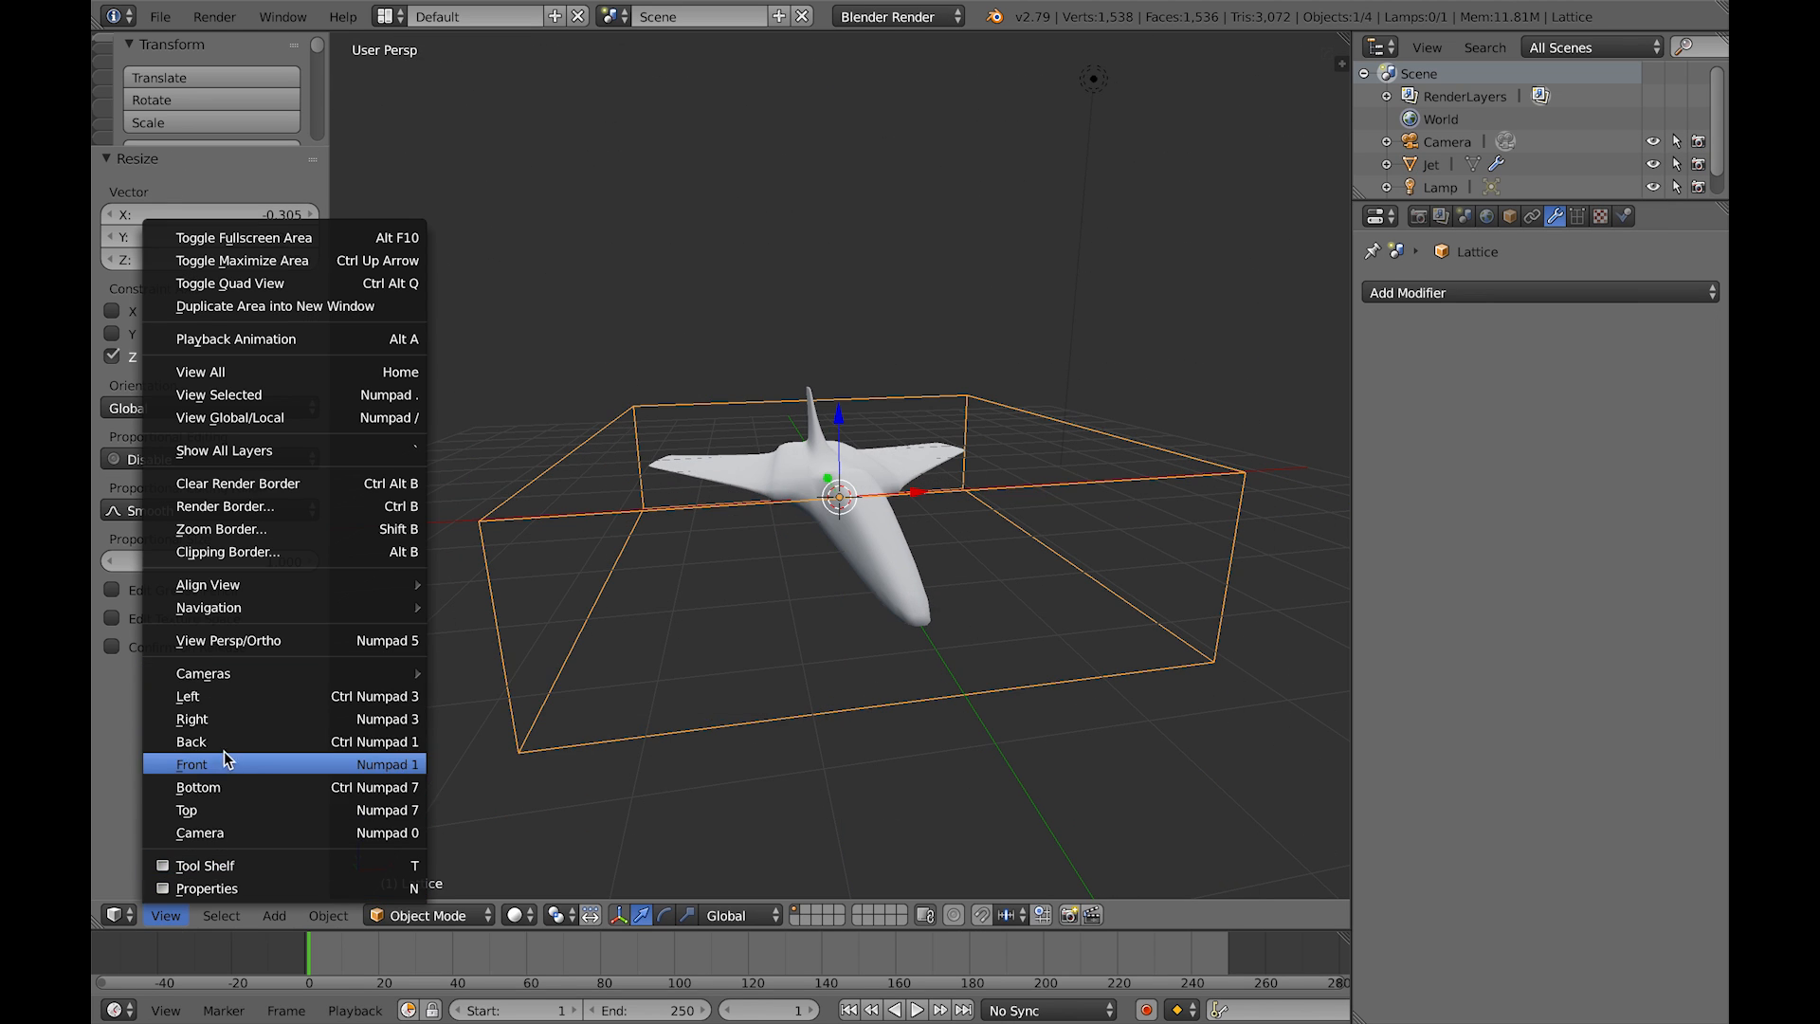
left_click(191, 764)
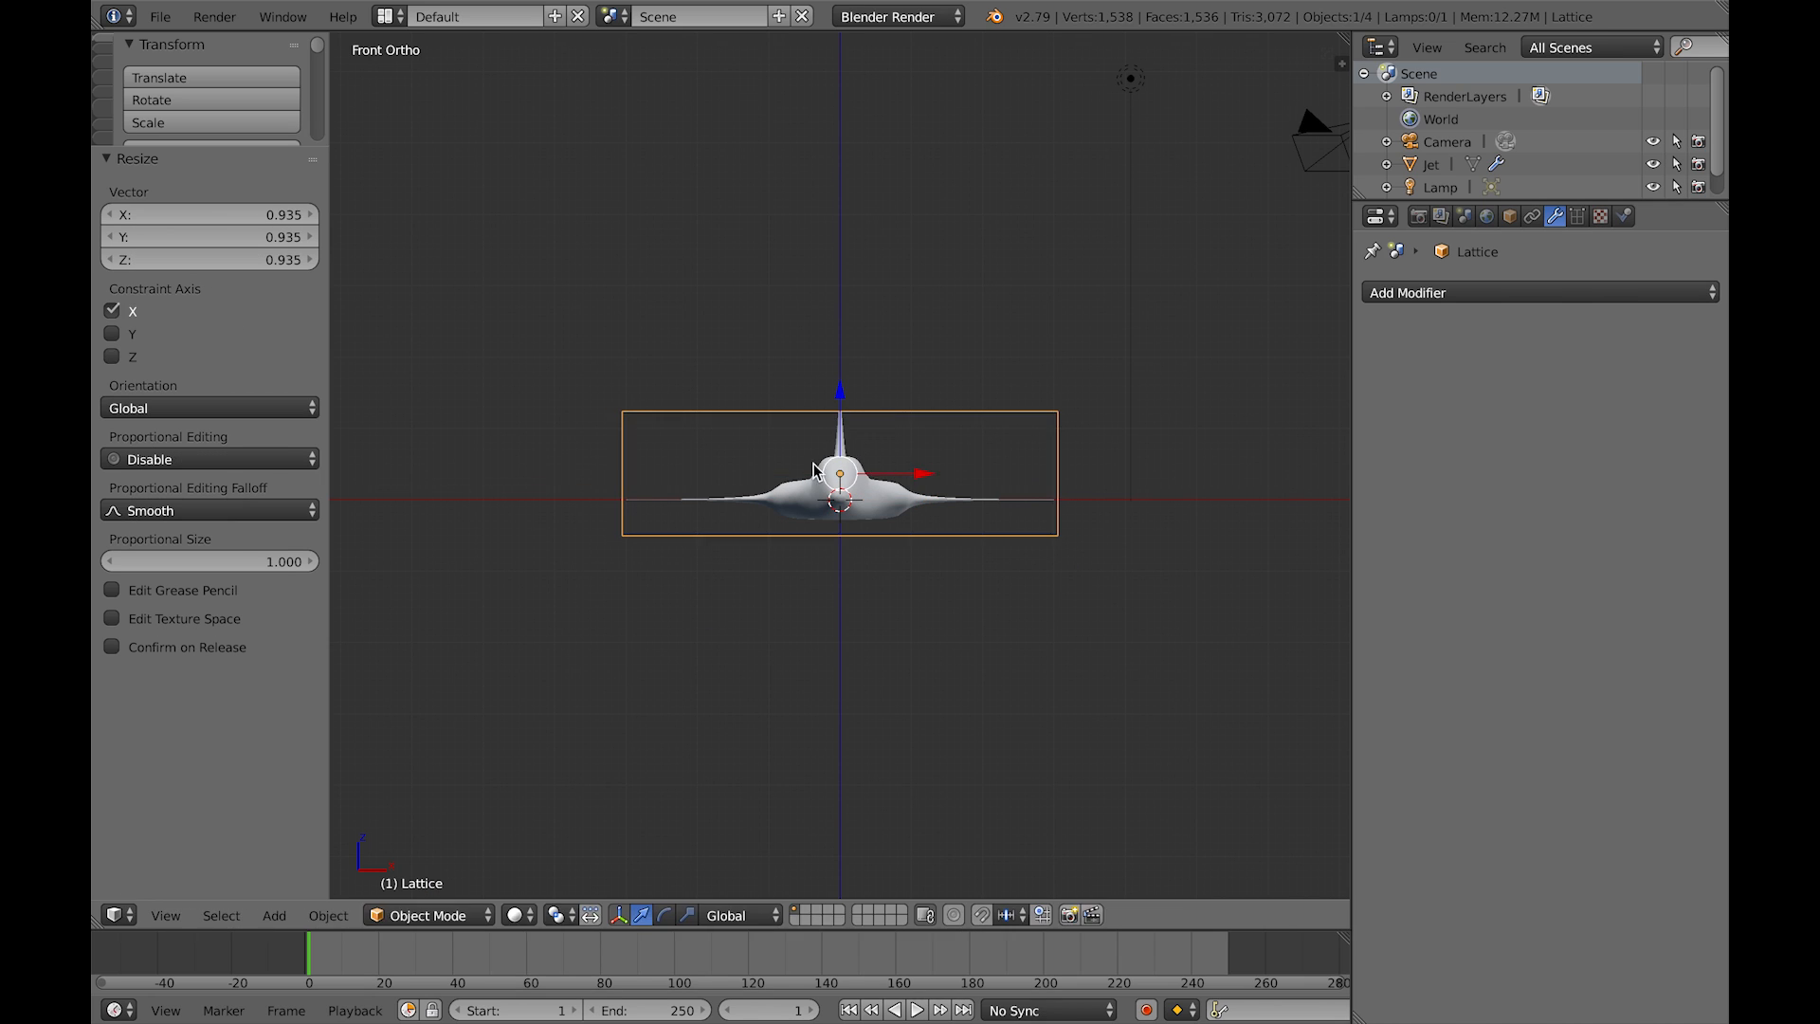
key("KP_3")
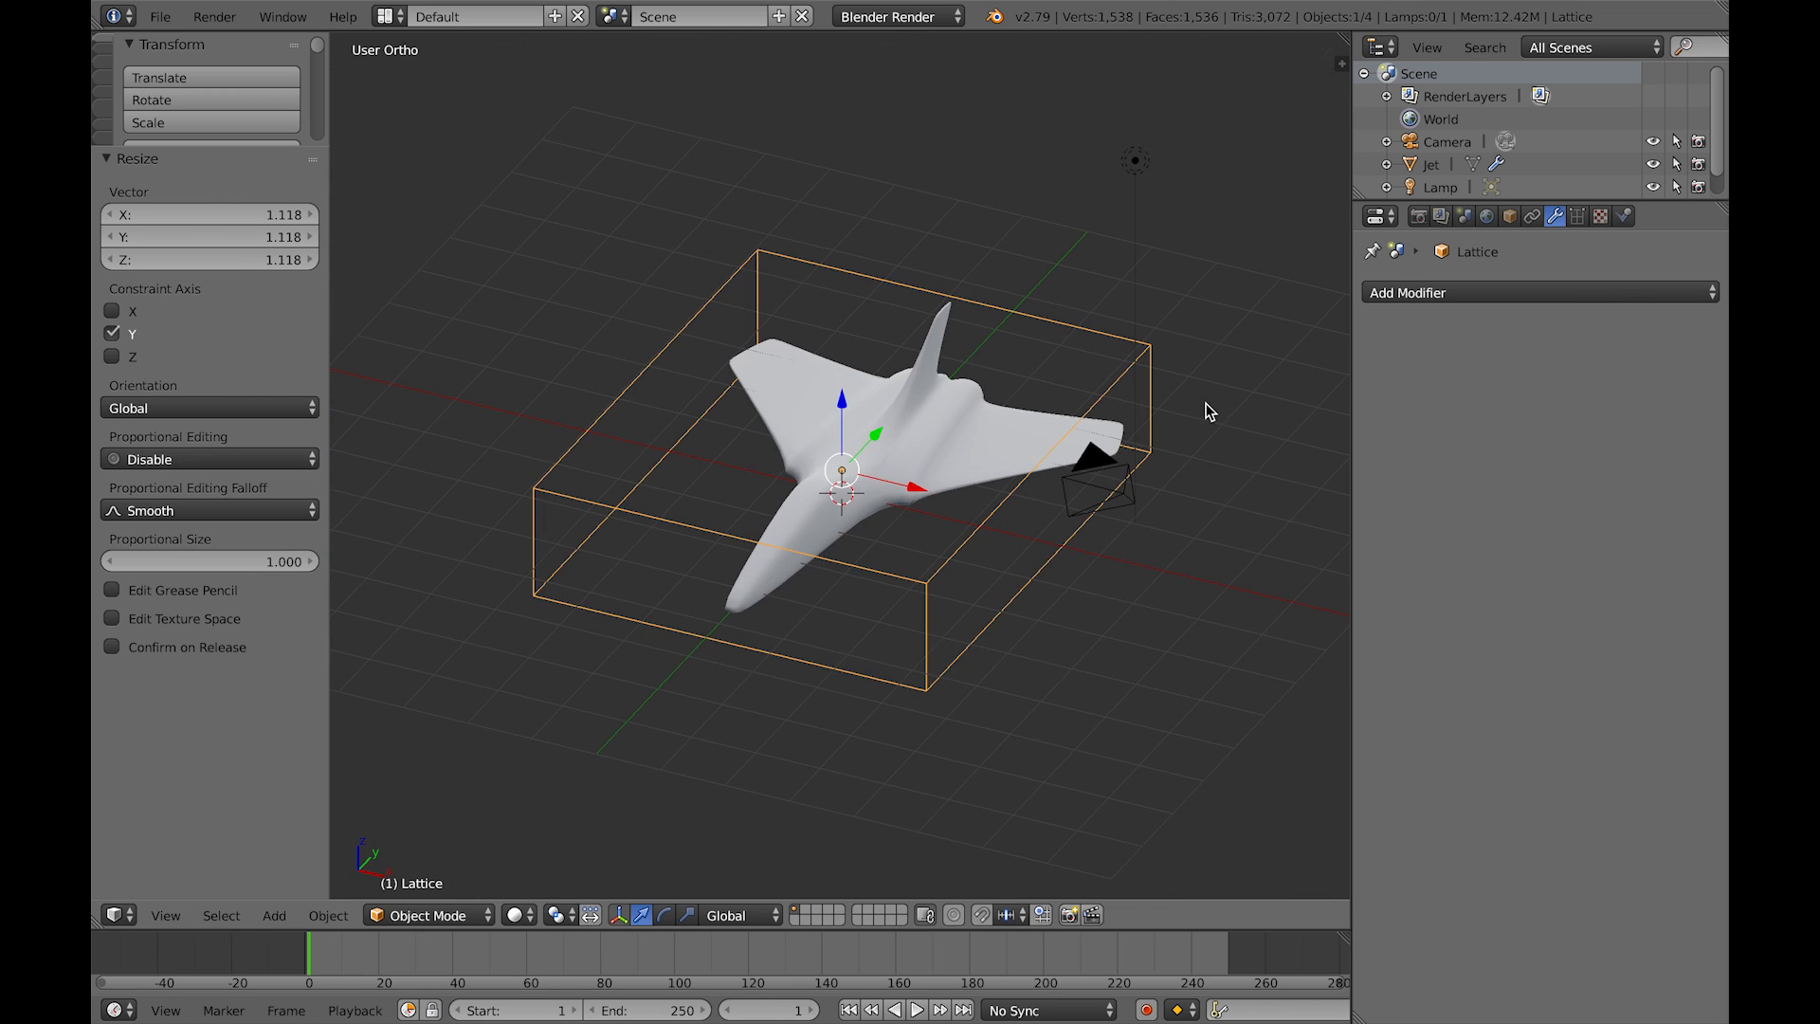
left_click(1425, 163)
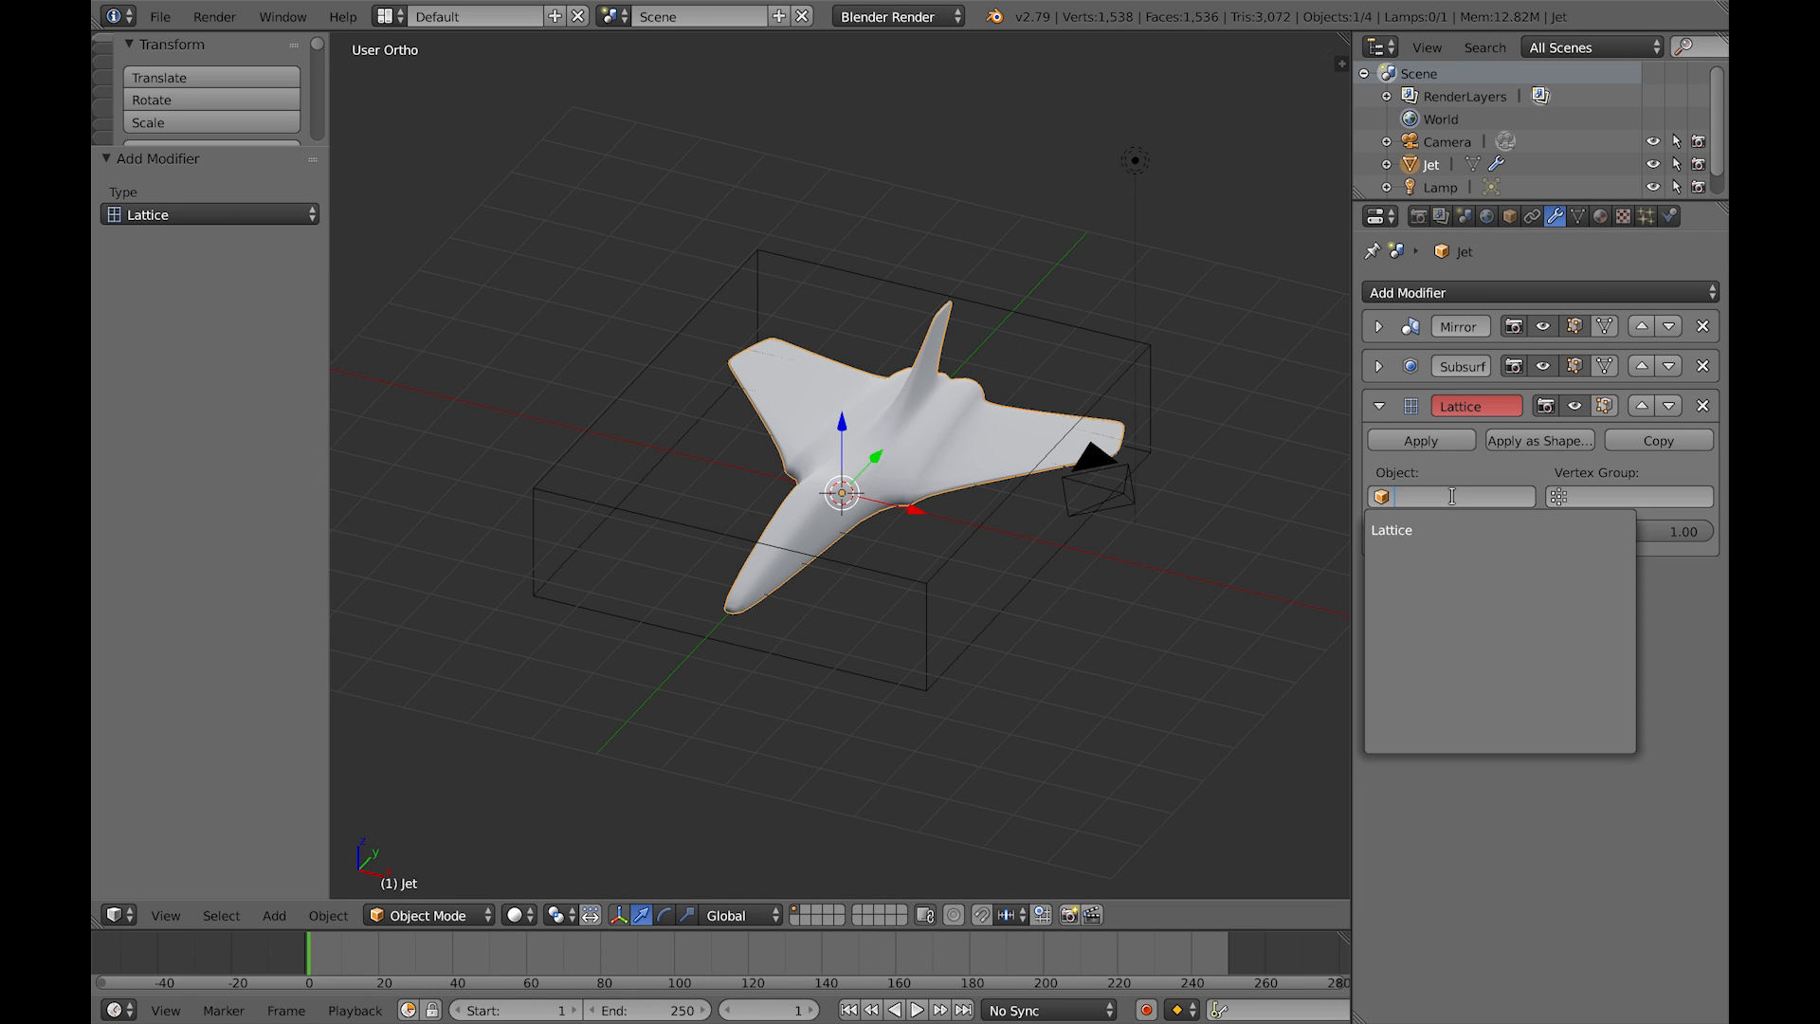
left_click(1391, 530)
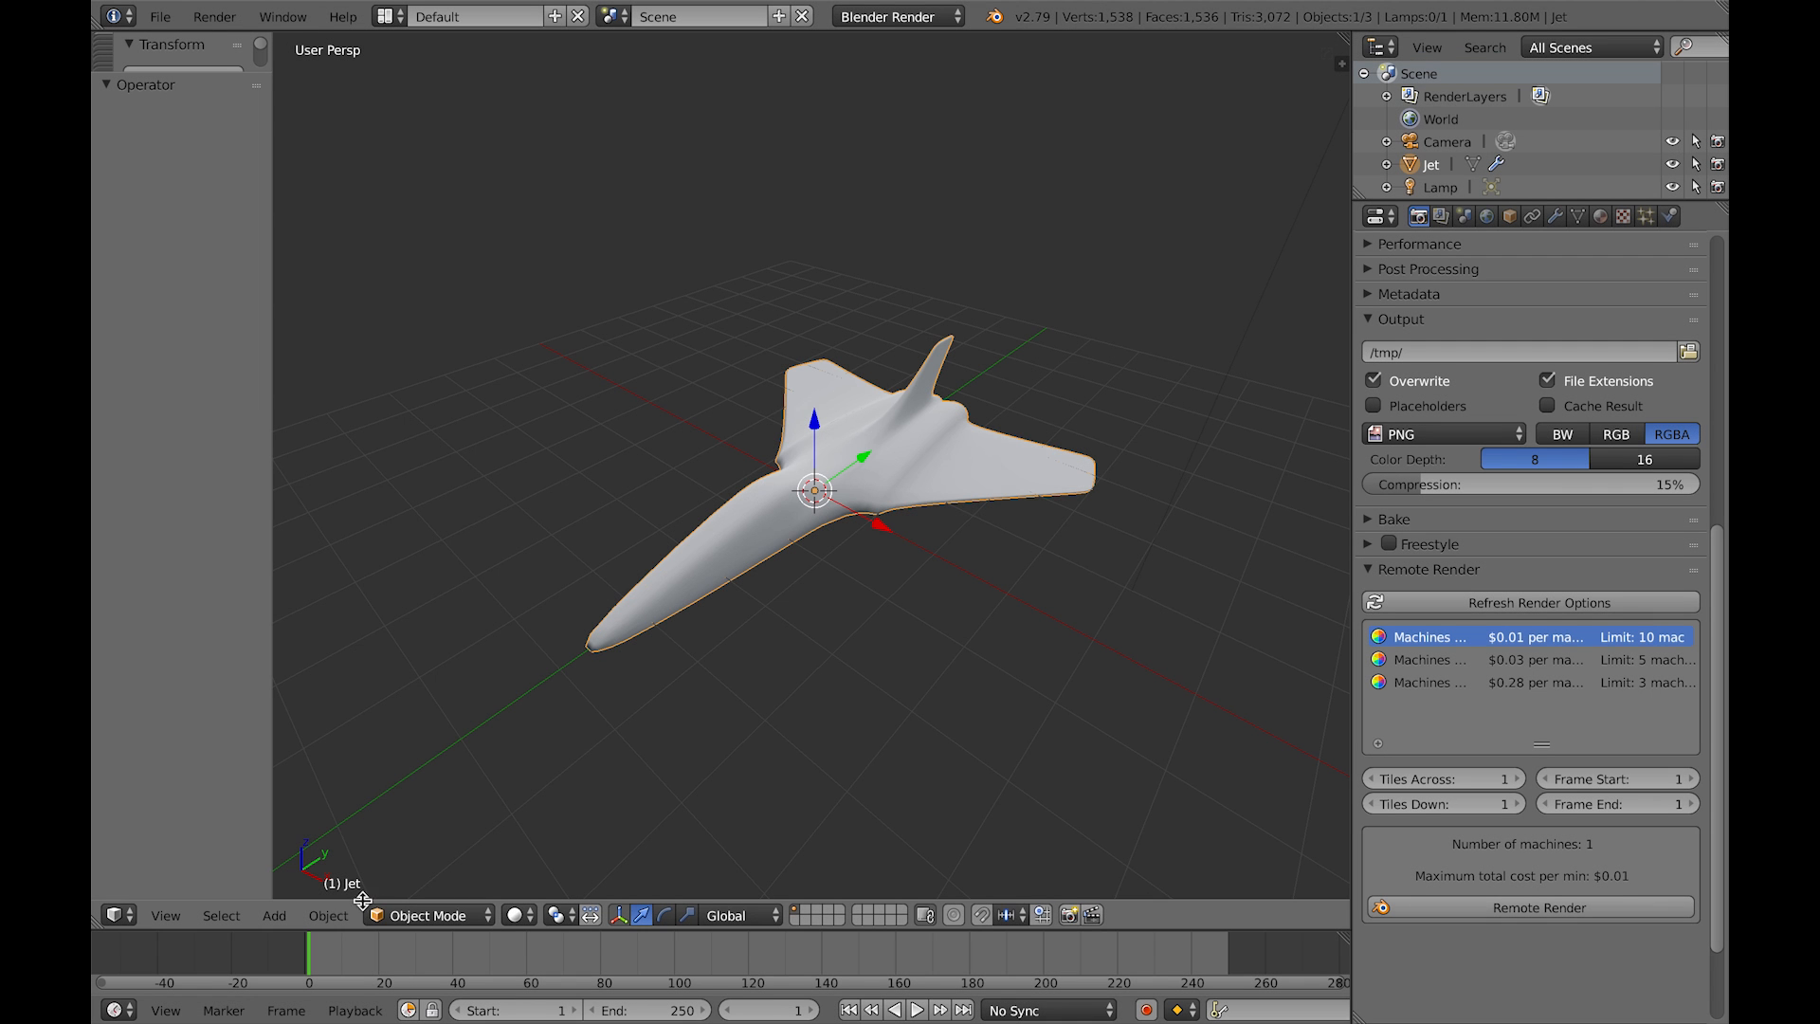
Step: Run Object > Fit Lattice to wrap a lattice automatically around the jet
left_click(326, 916)
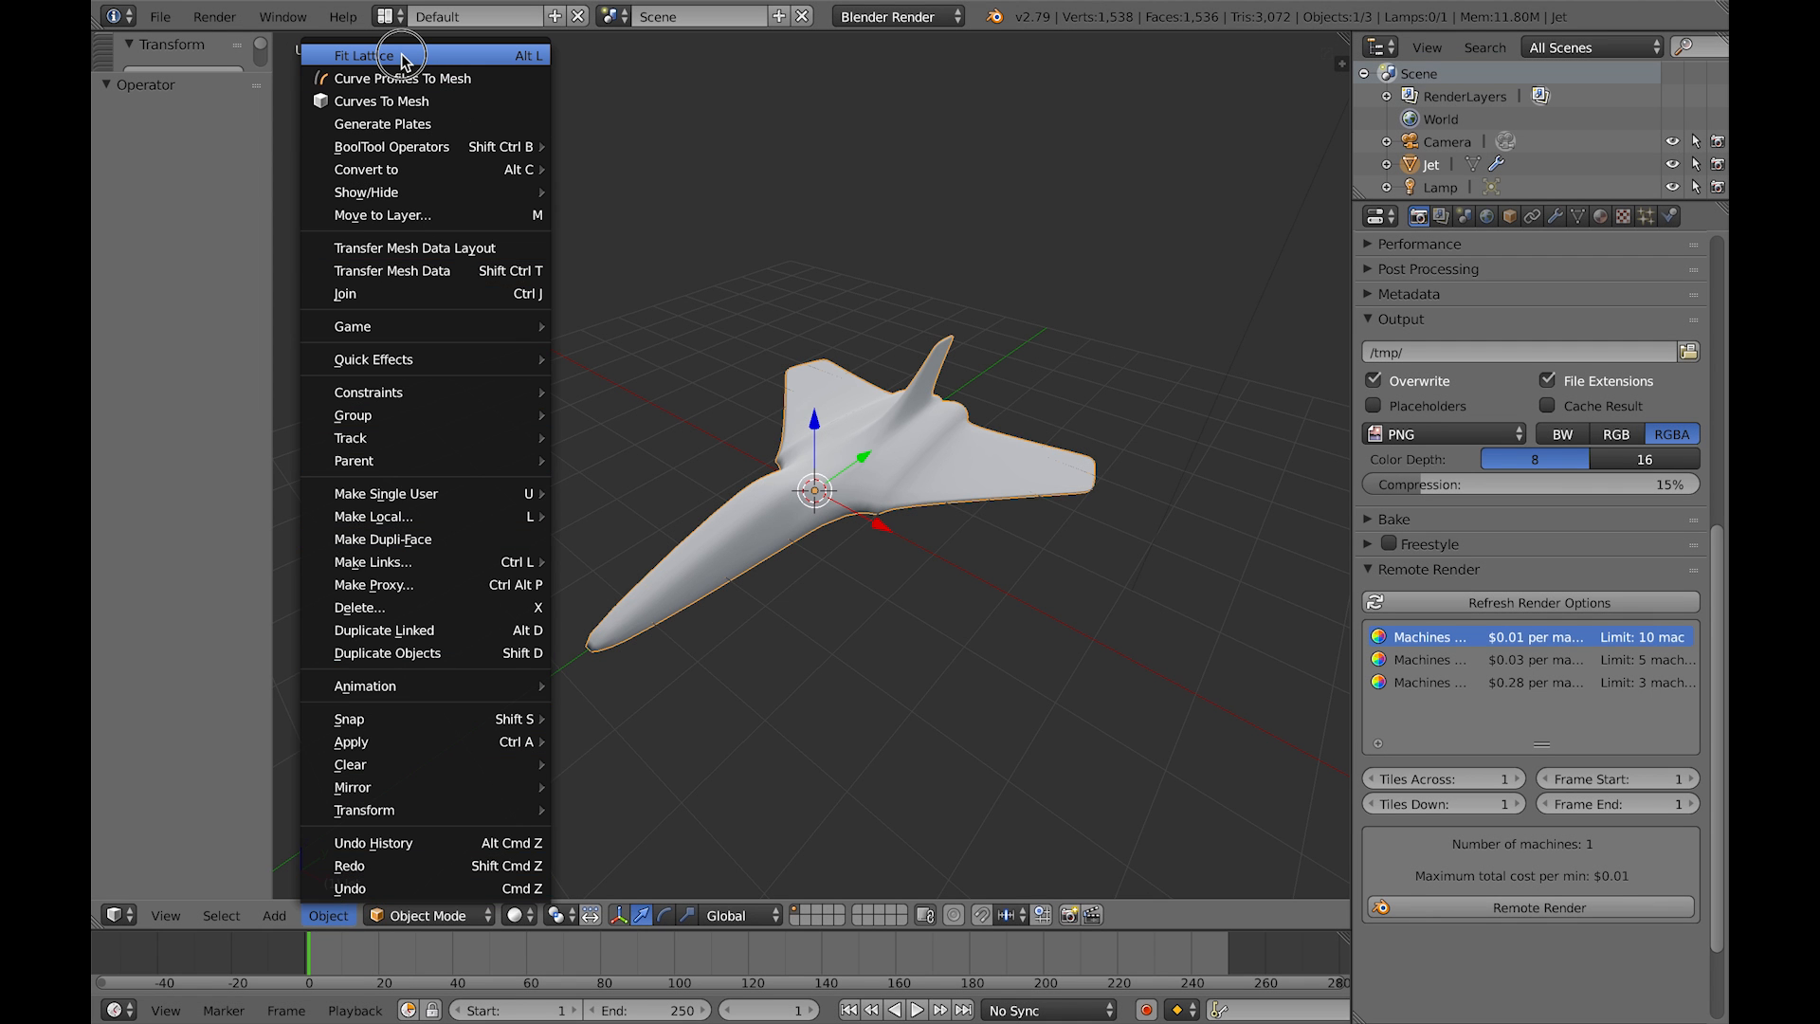
left_click(360, 53)
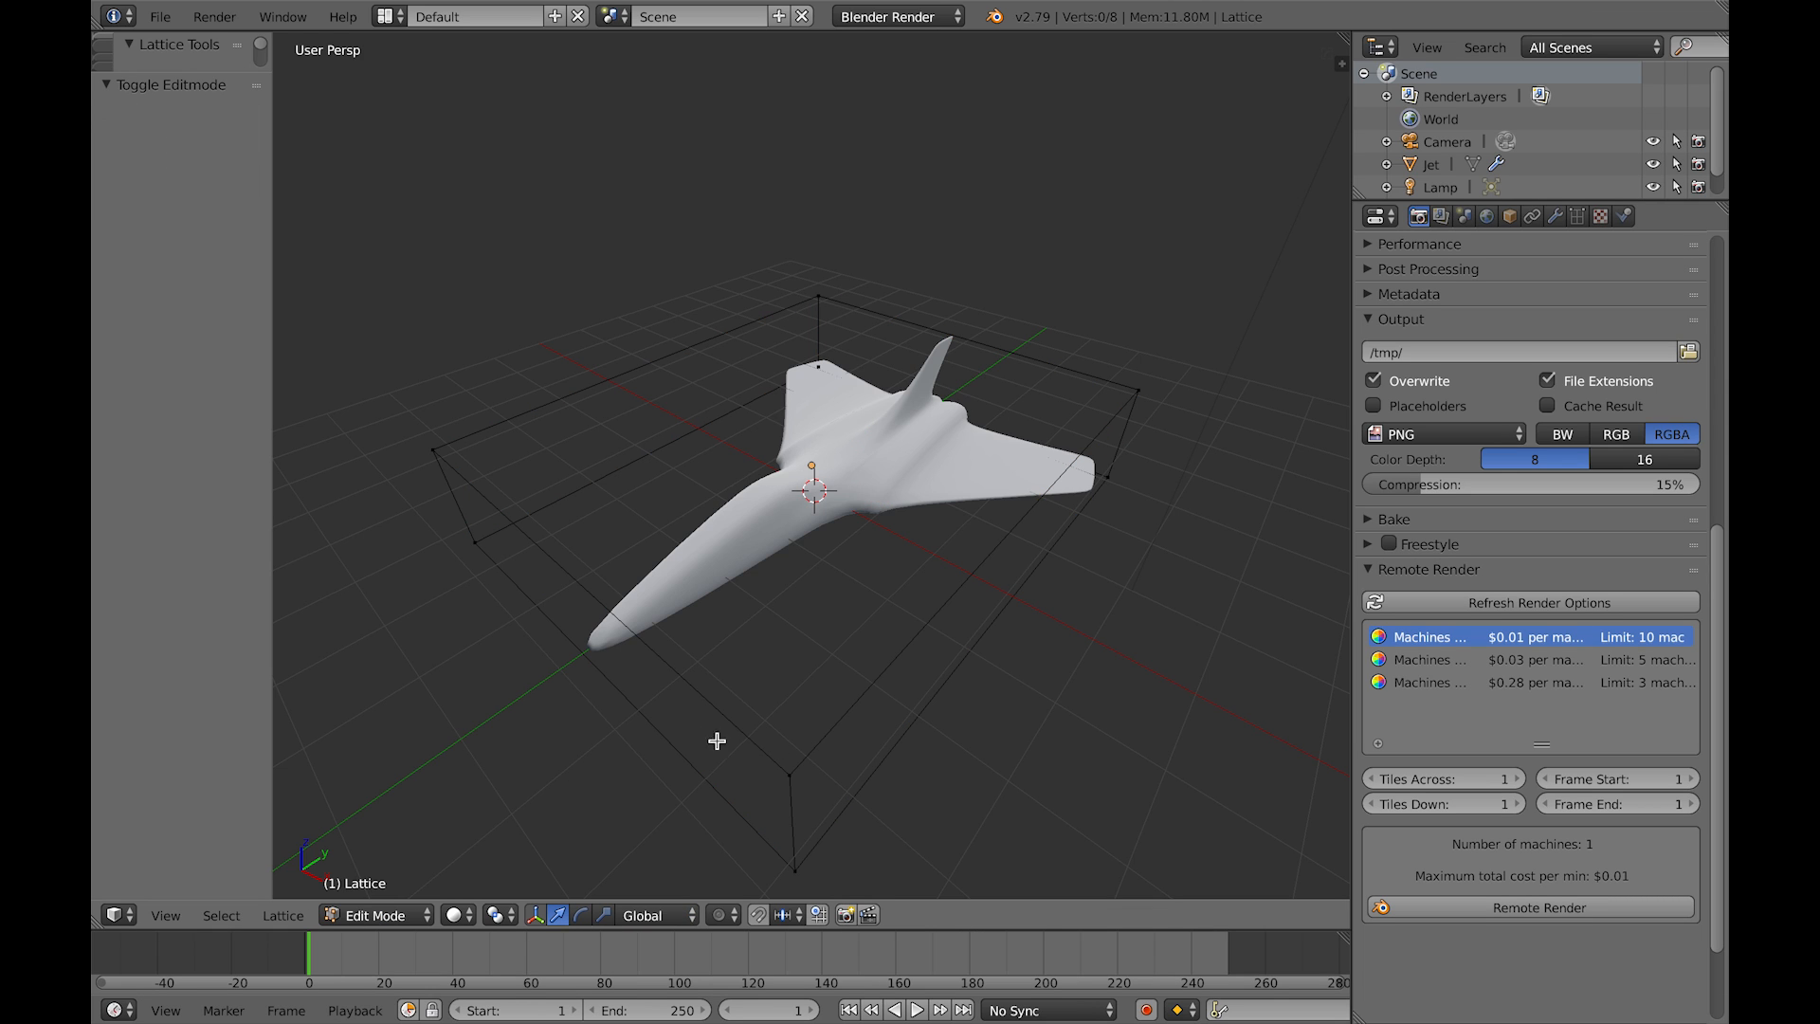
left_click(574, 618)
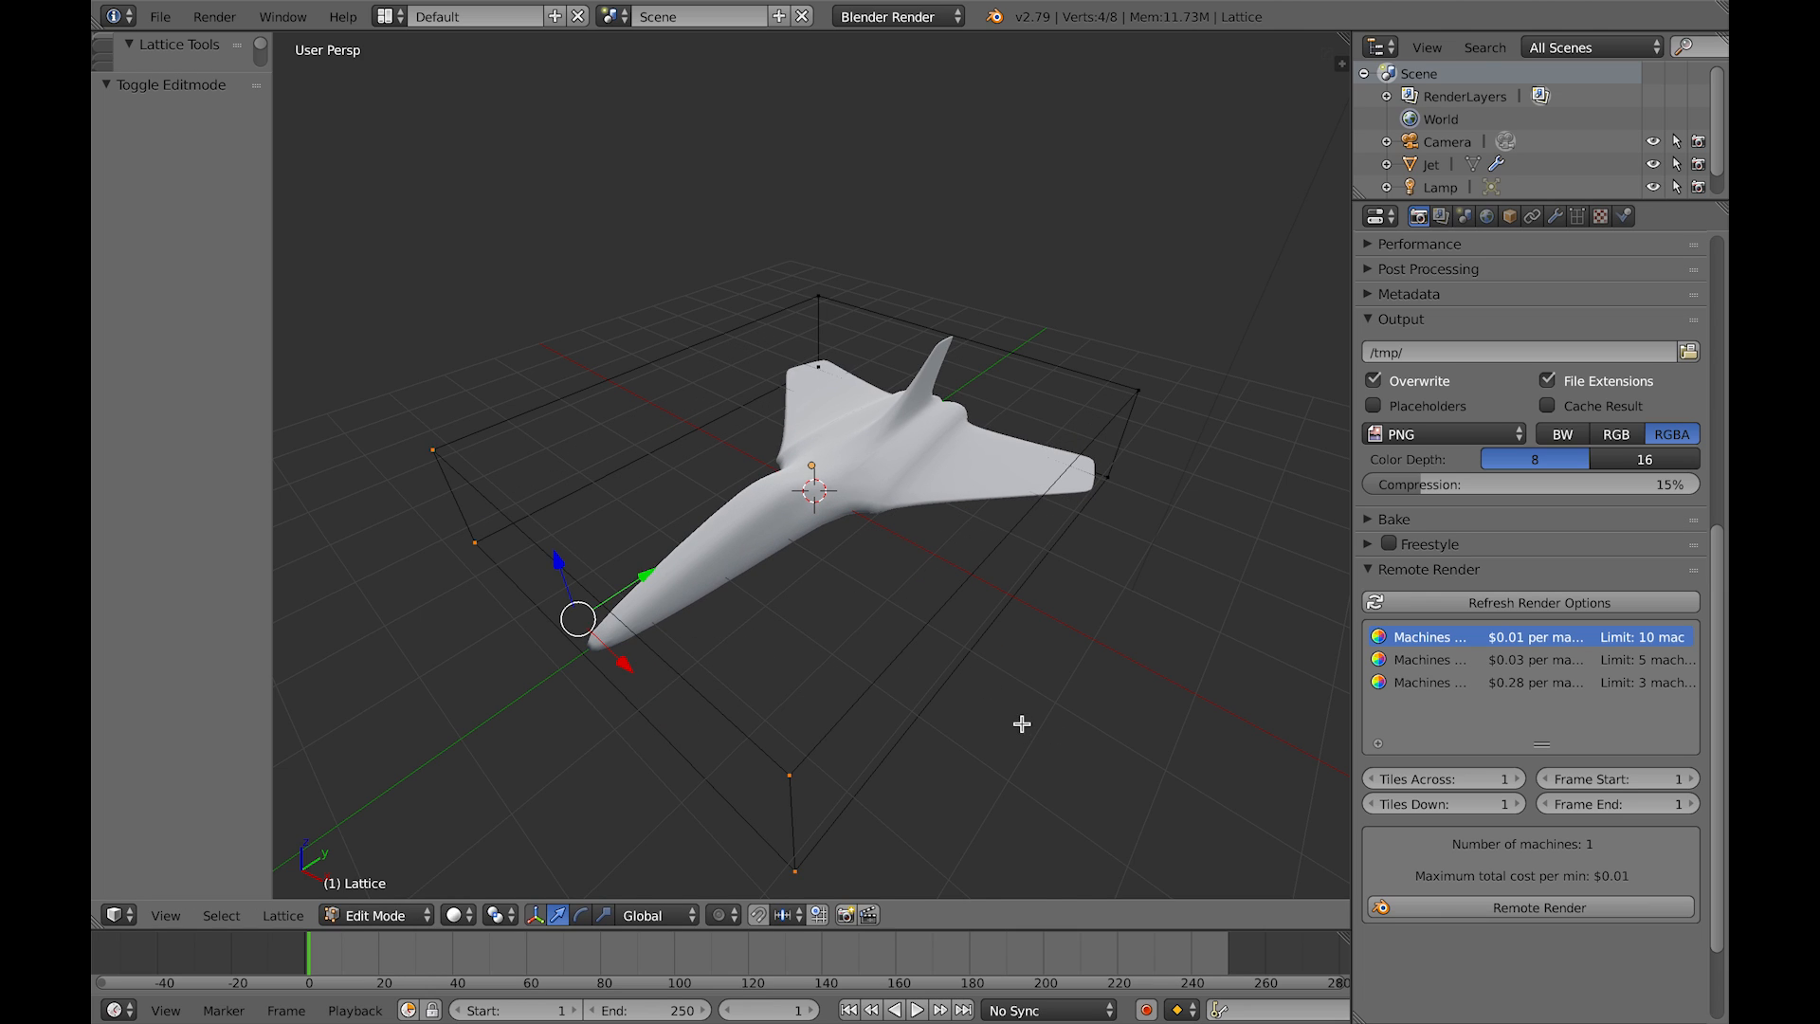
left_click(381, 915)
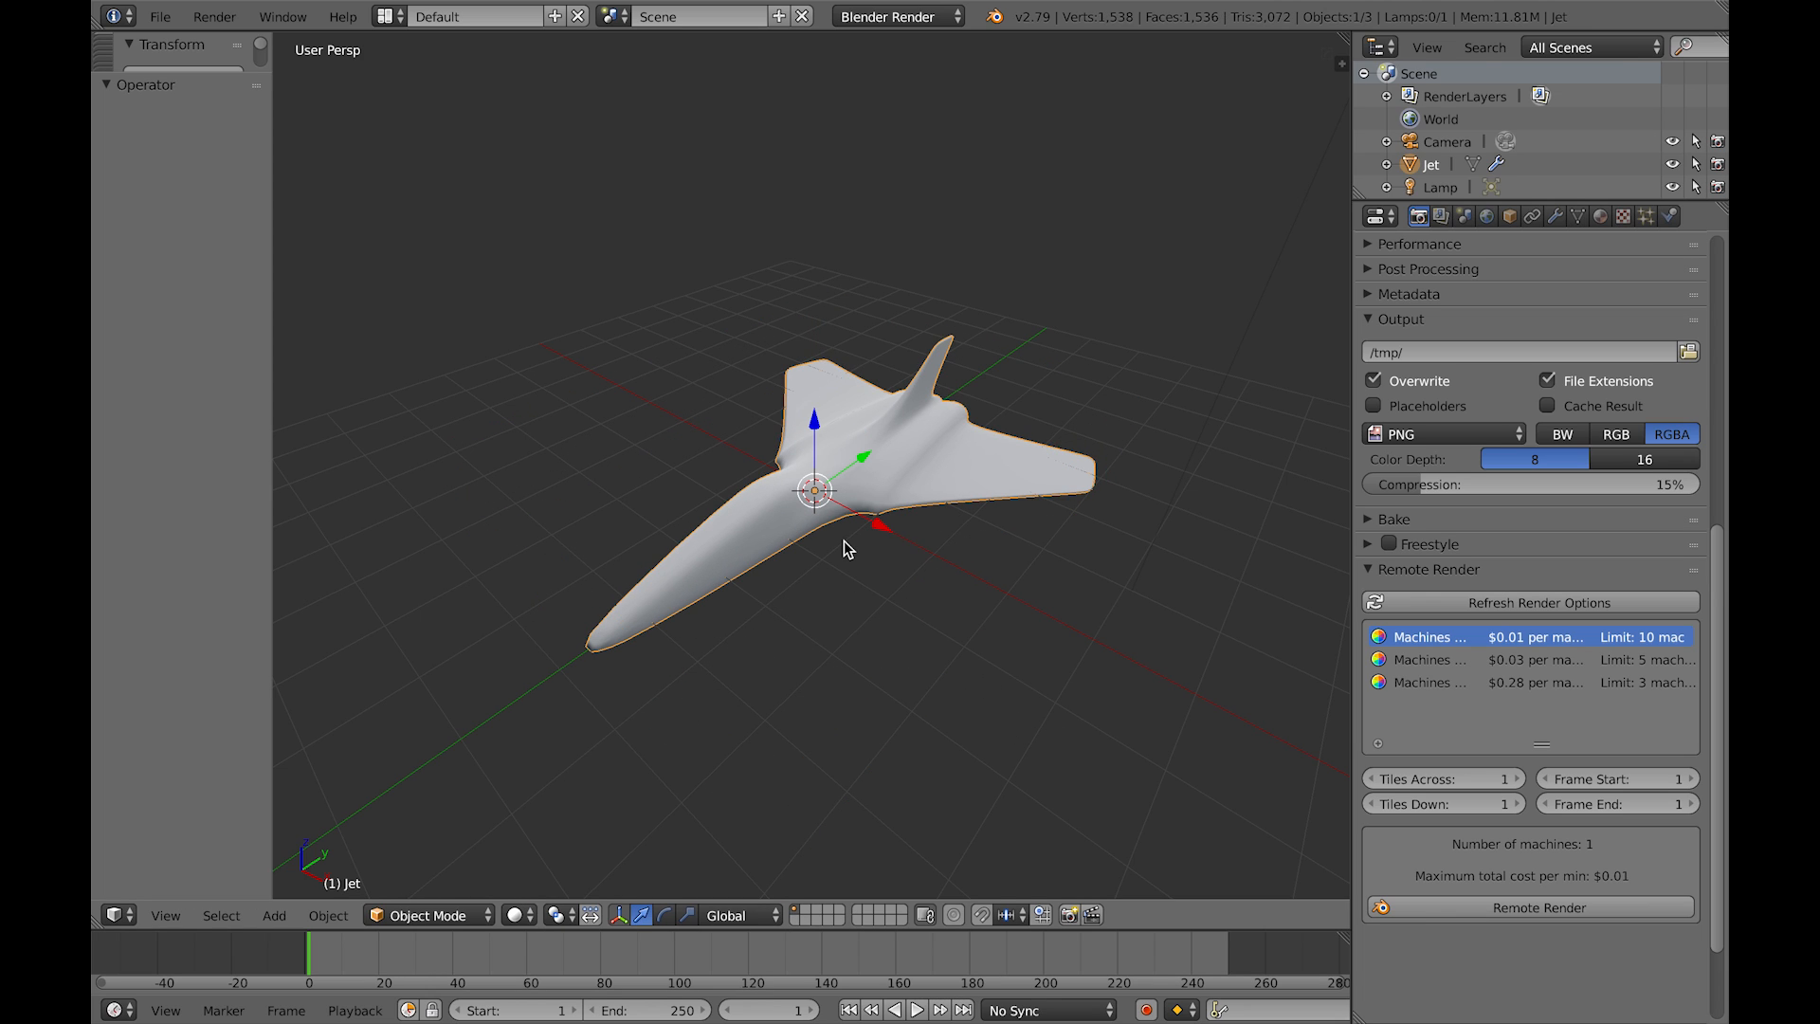
left_click(328, 915)
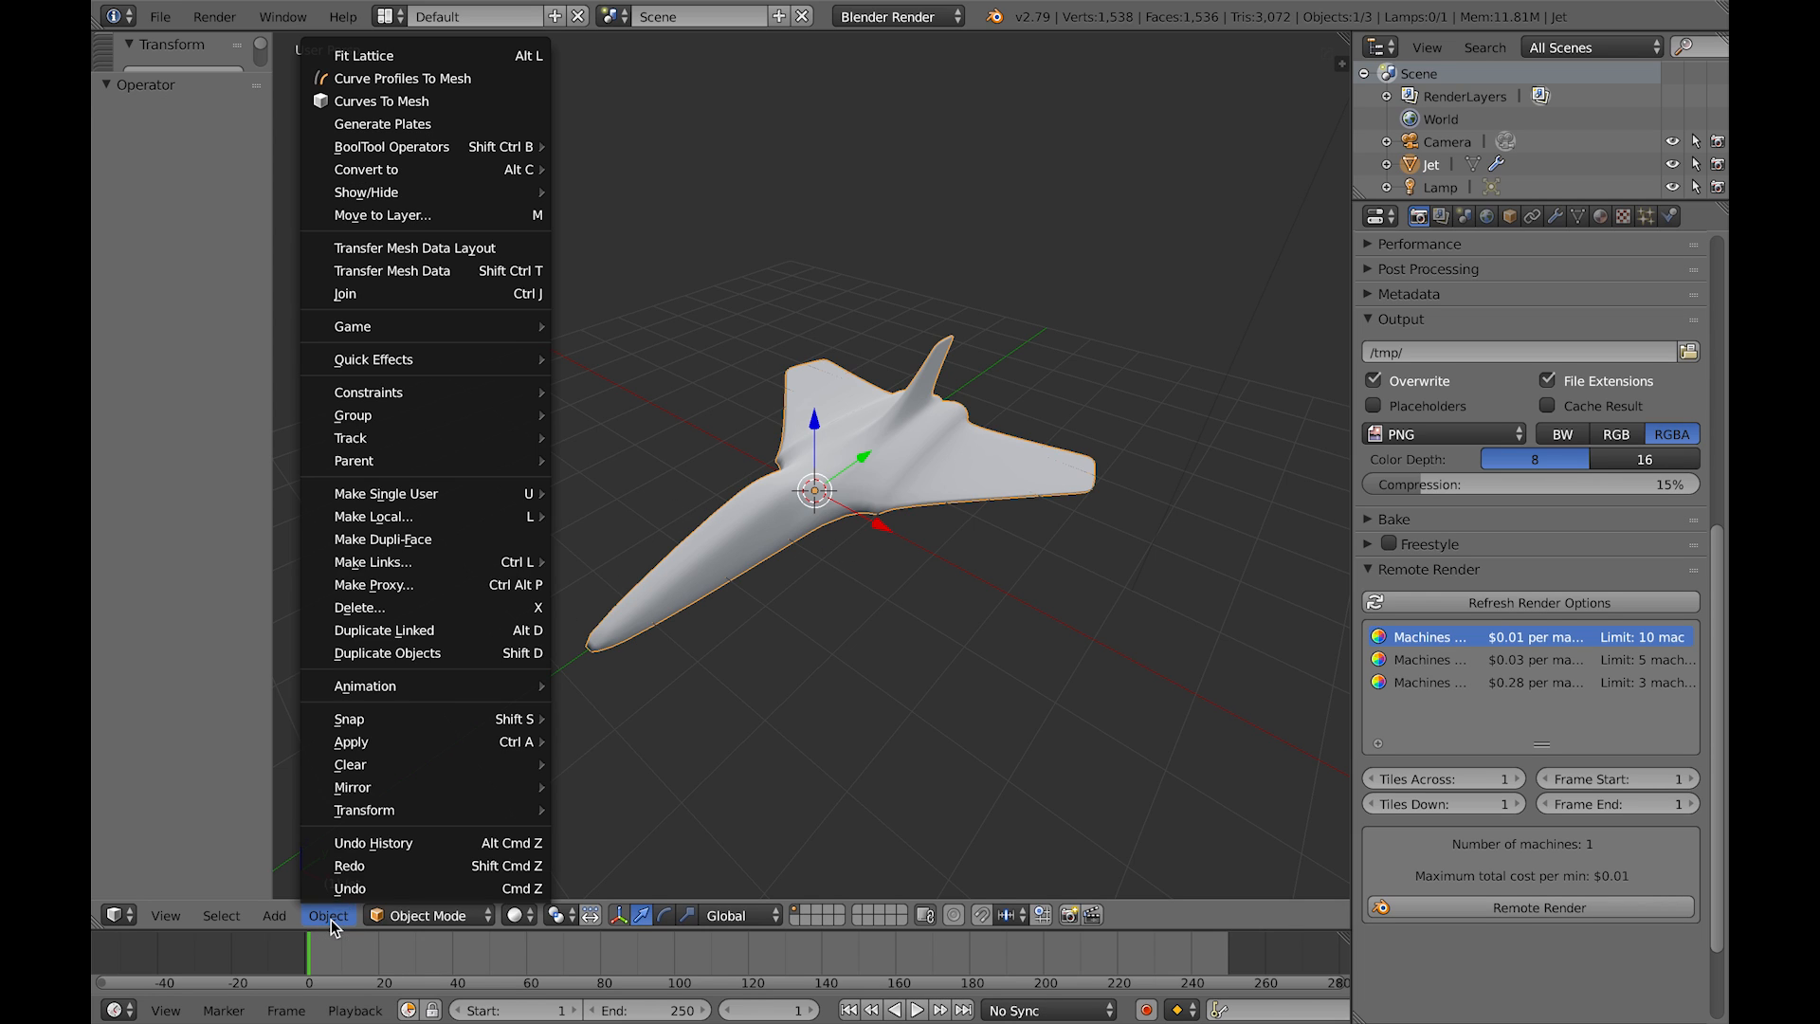
left_click(362, 55)
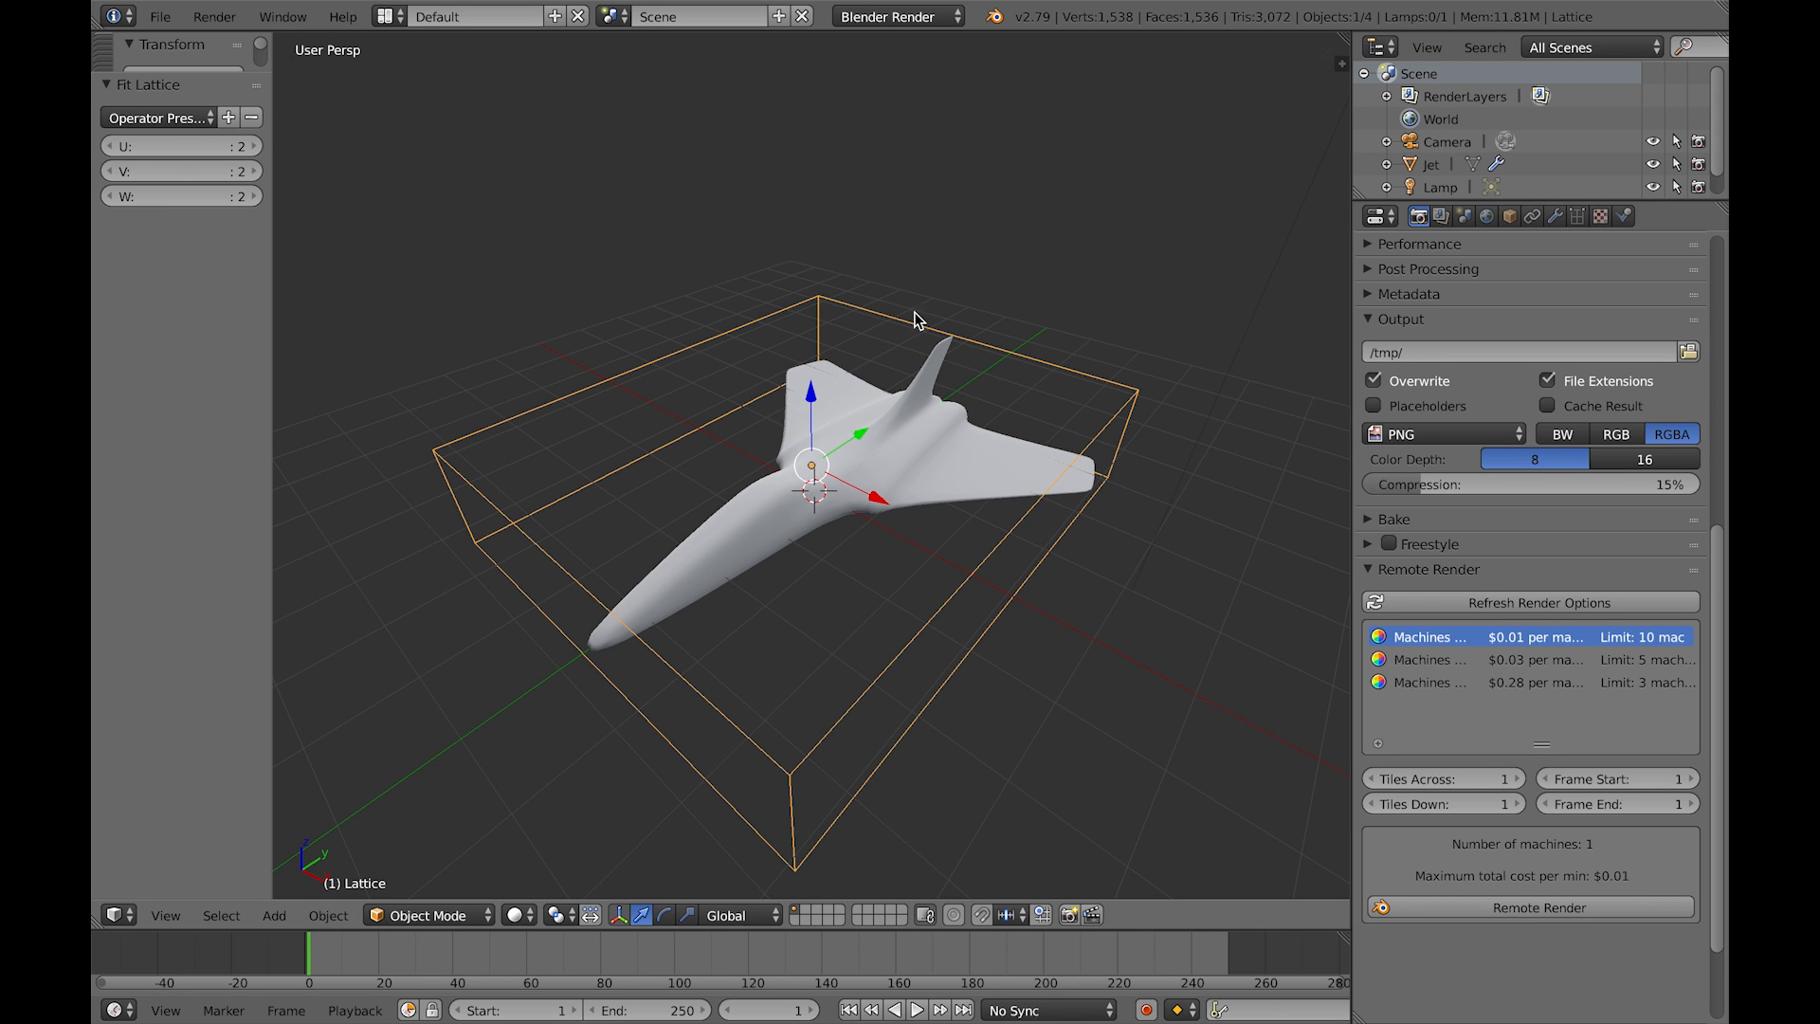
mouse_move(228, 148)
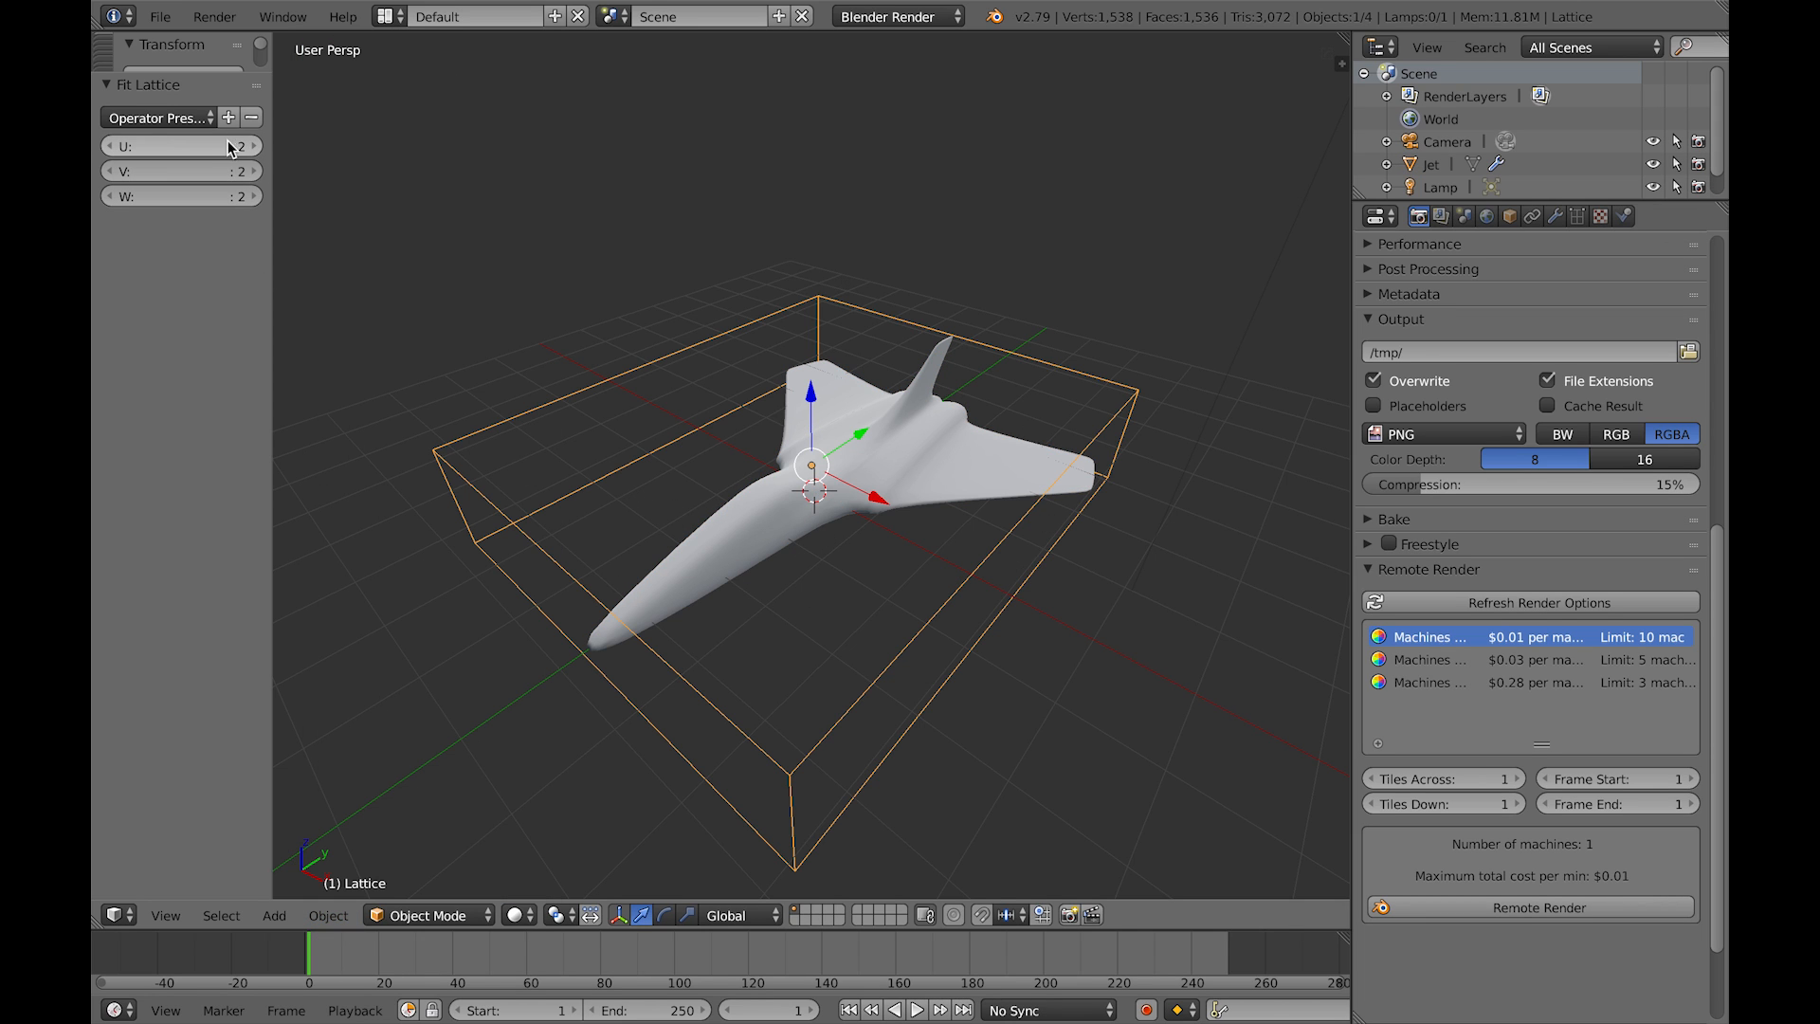
Step: Set the fitted lattice resolution preset to 3×3×3, then 4×4×4
left_click(167, 118)
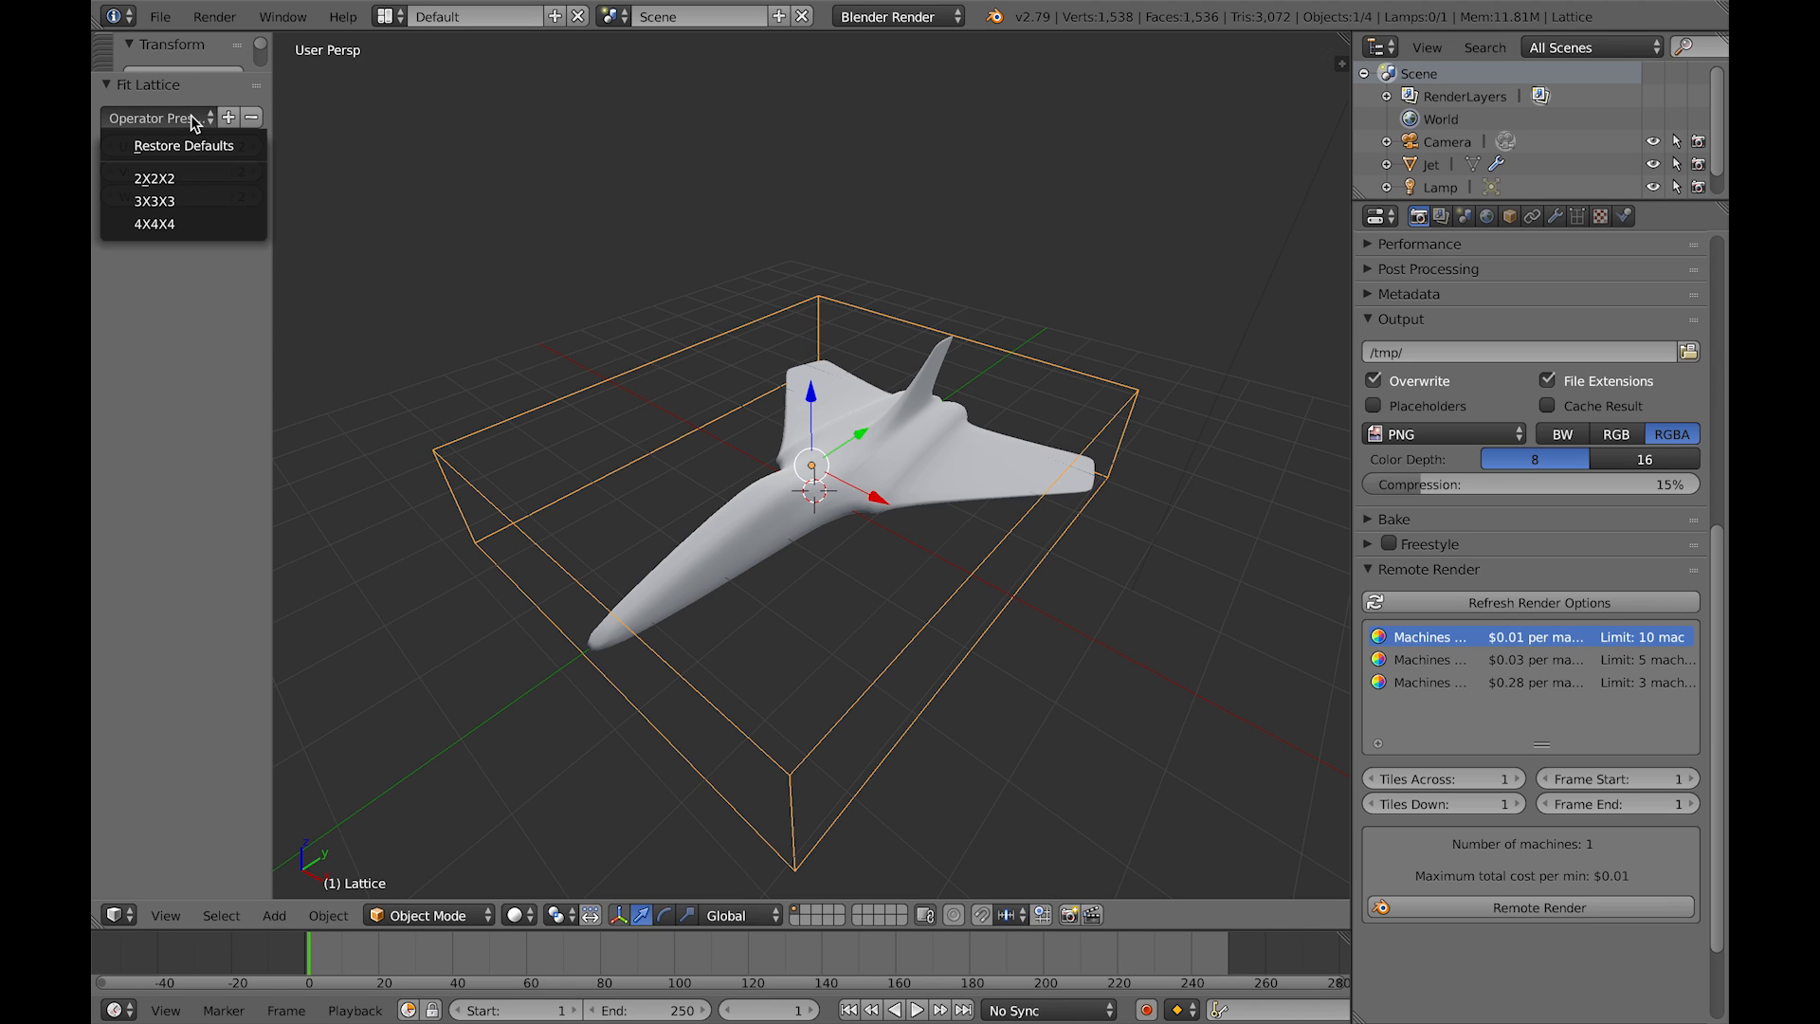
left_click(154, 199)
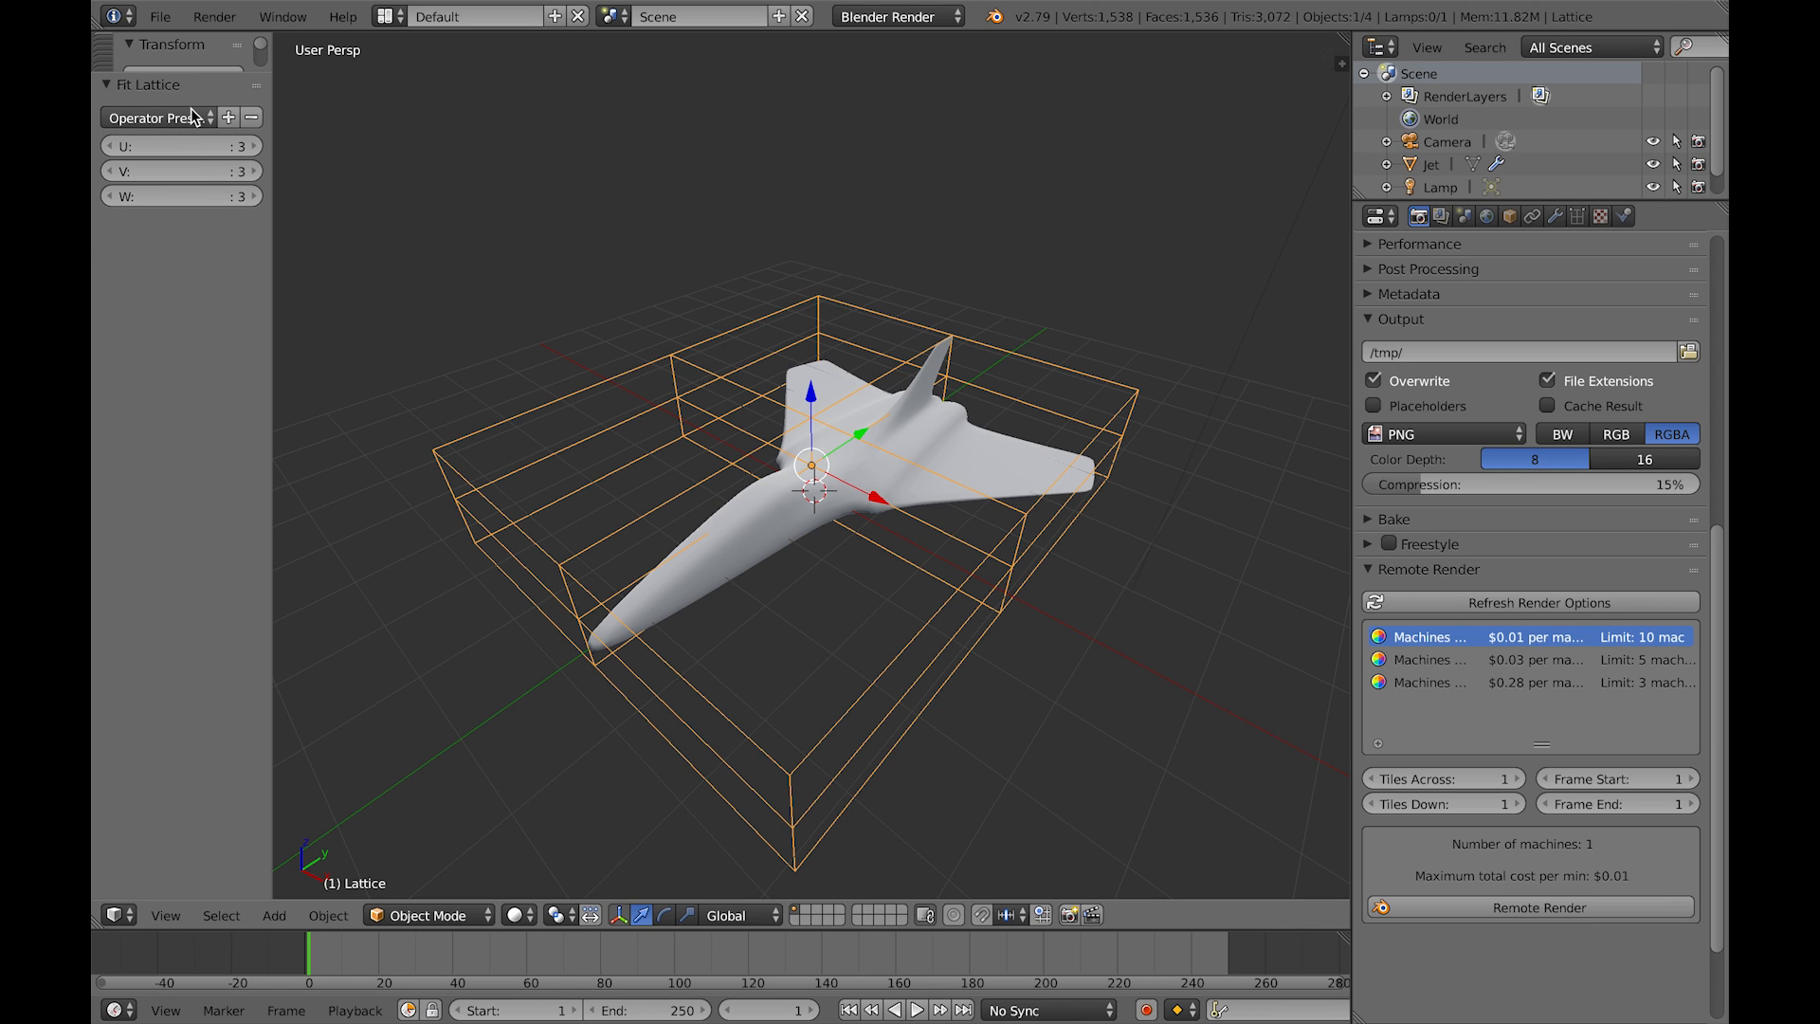
left_click(167, 118)
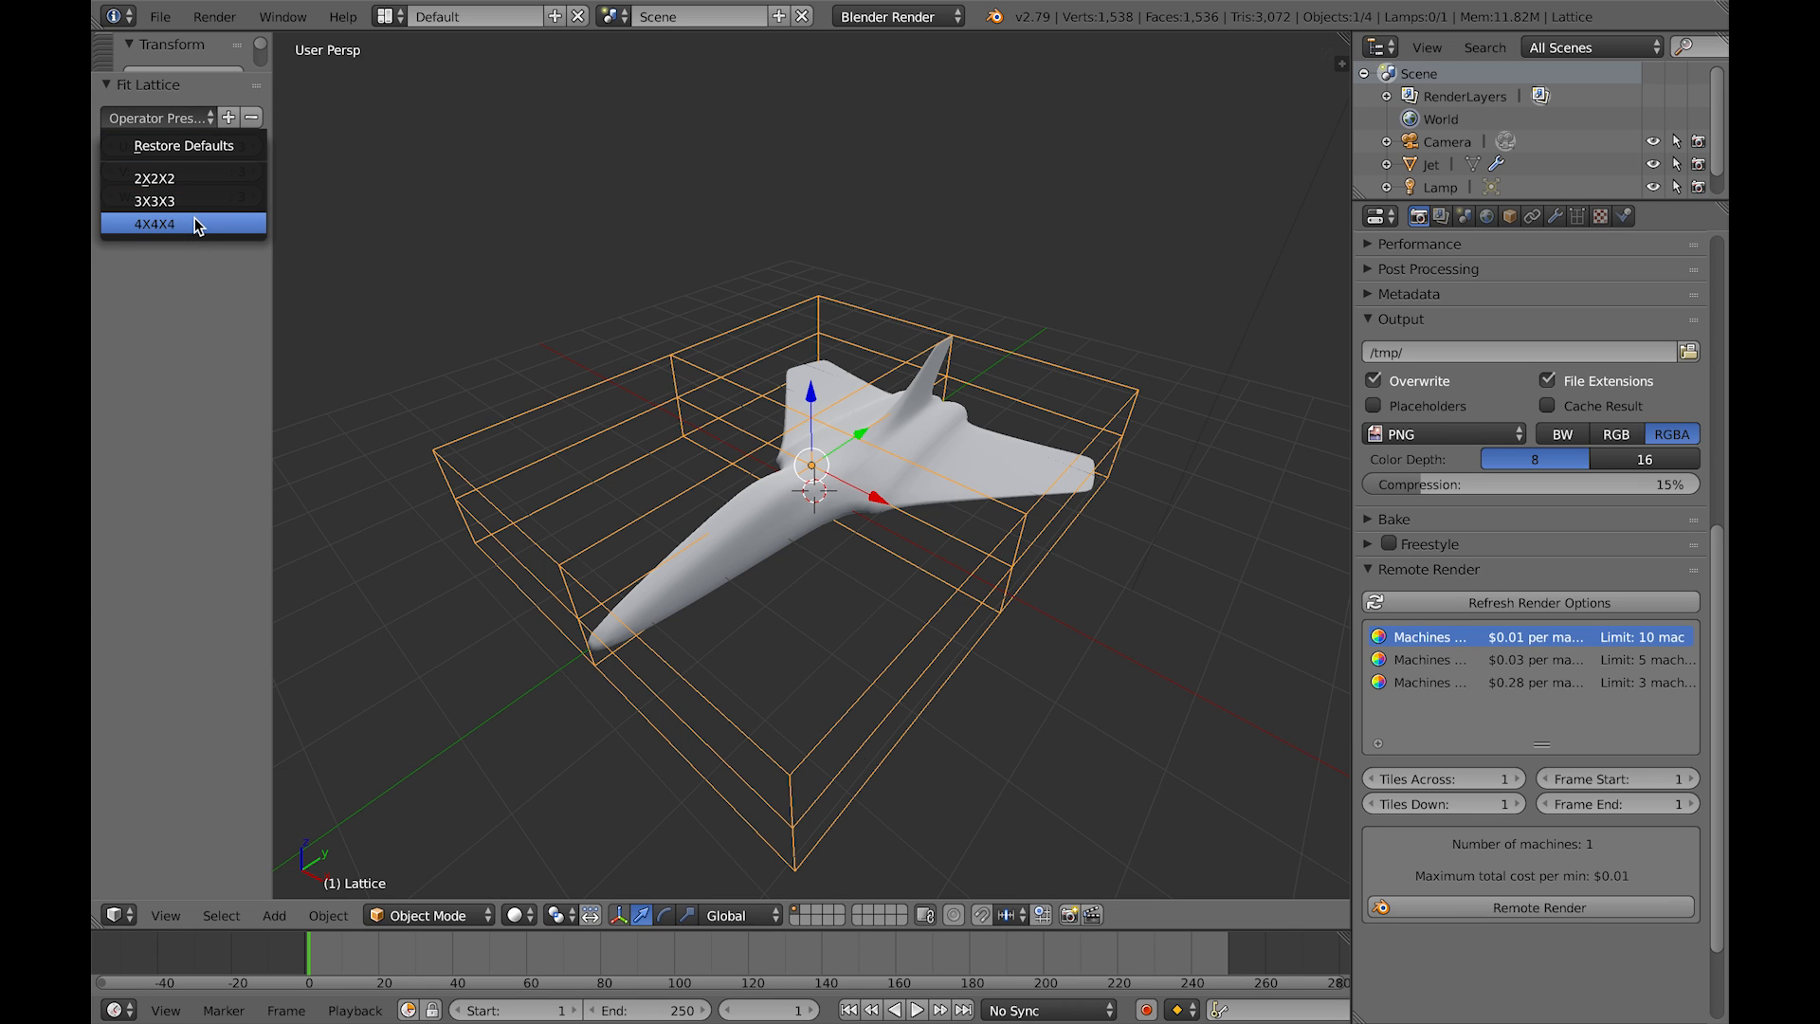
left_click(155, 223)
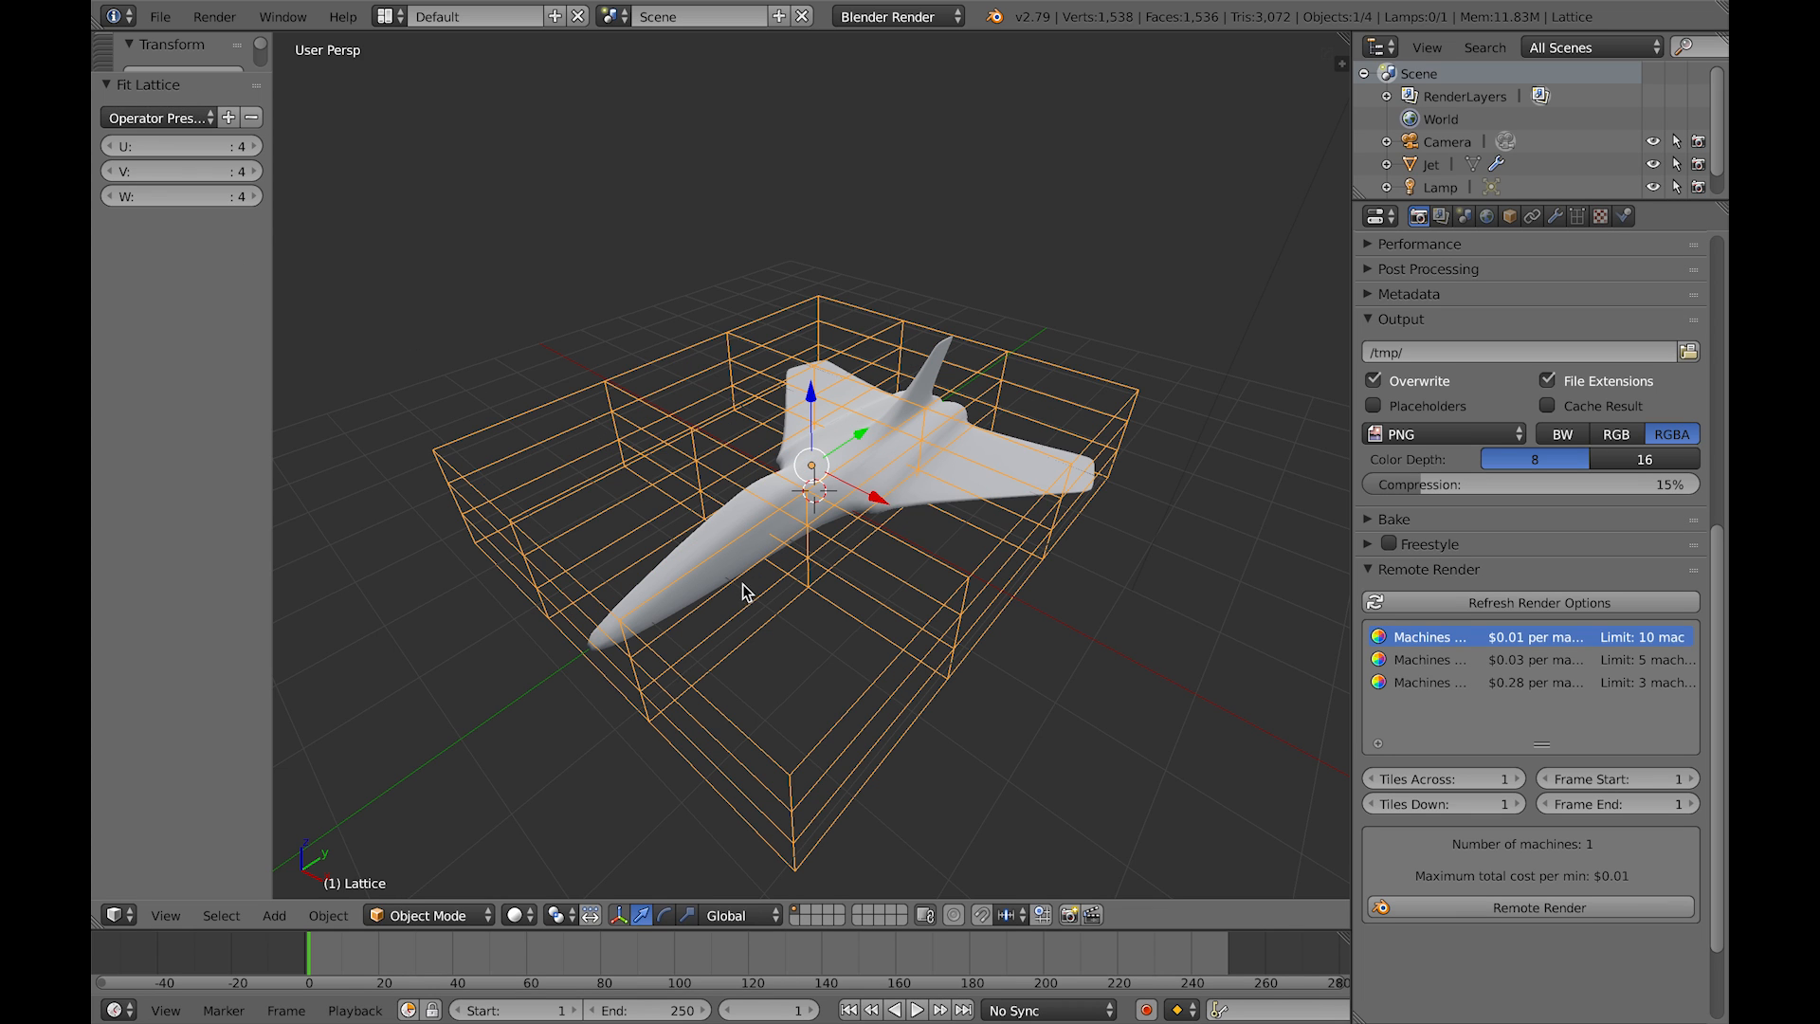
left_click_drag(743, 592, 1022, 519)
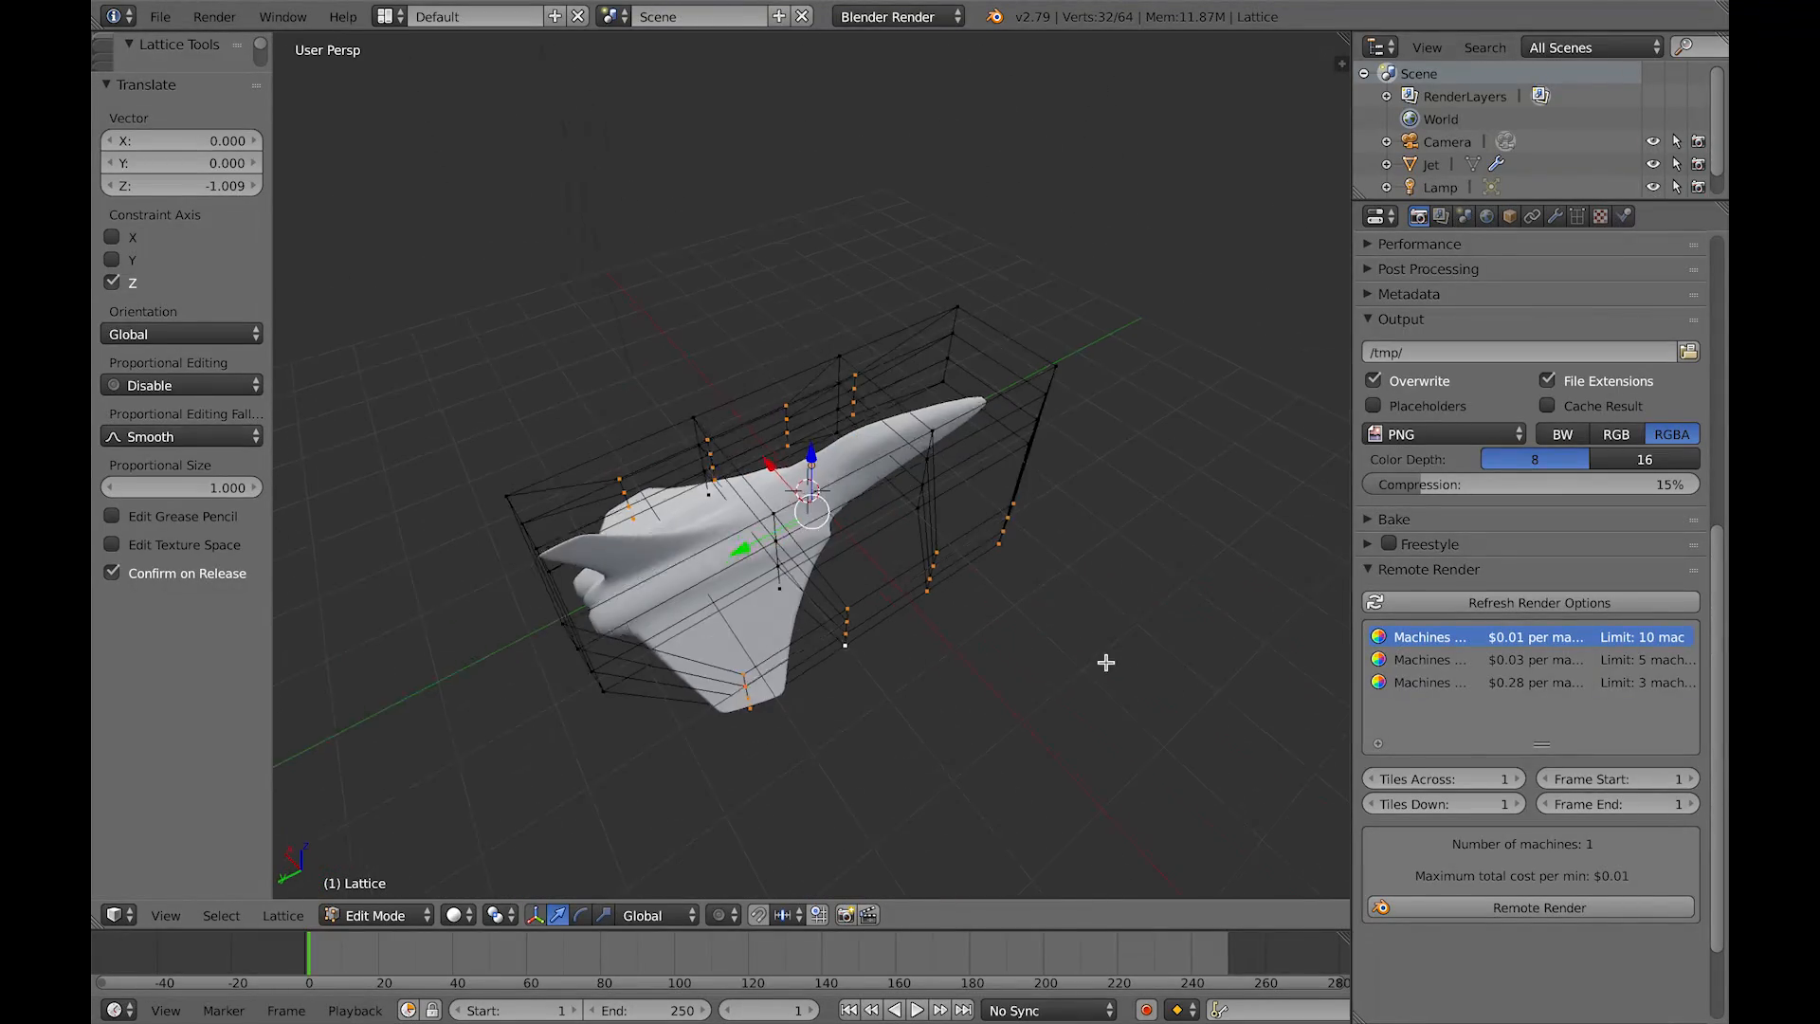
Step: Inspect the fitted lattice's Object Data settings while orbiting around the jet
left_click_drag(1103, 664, 938, 650)
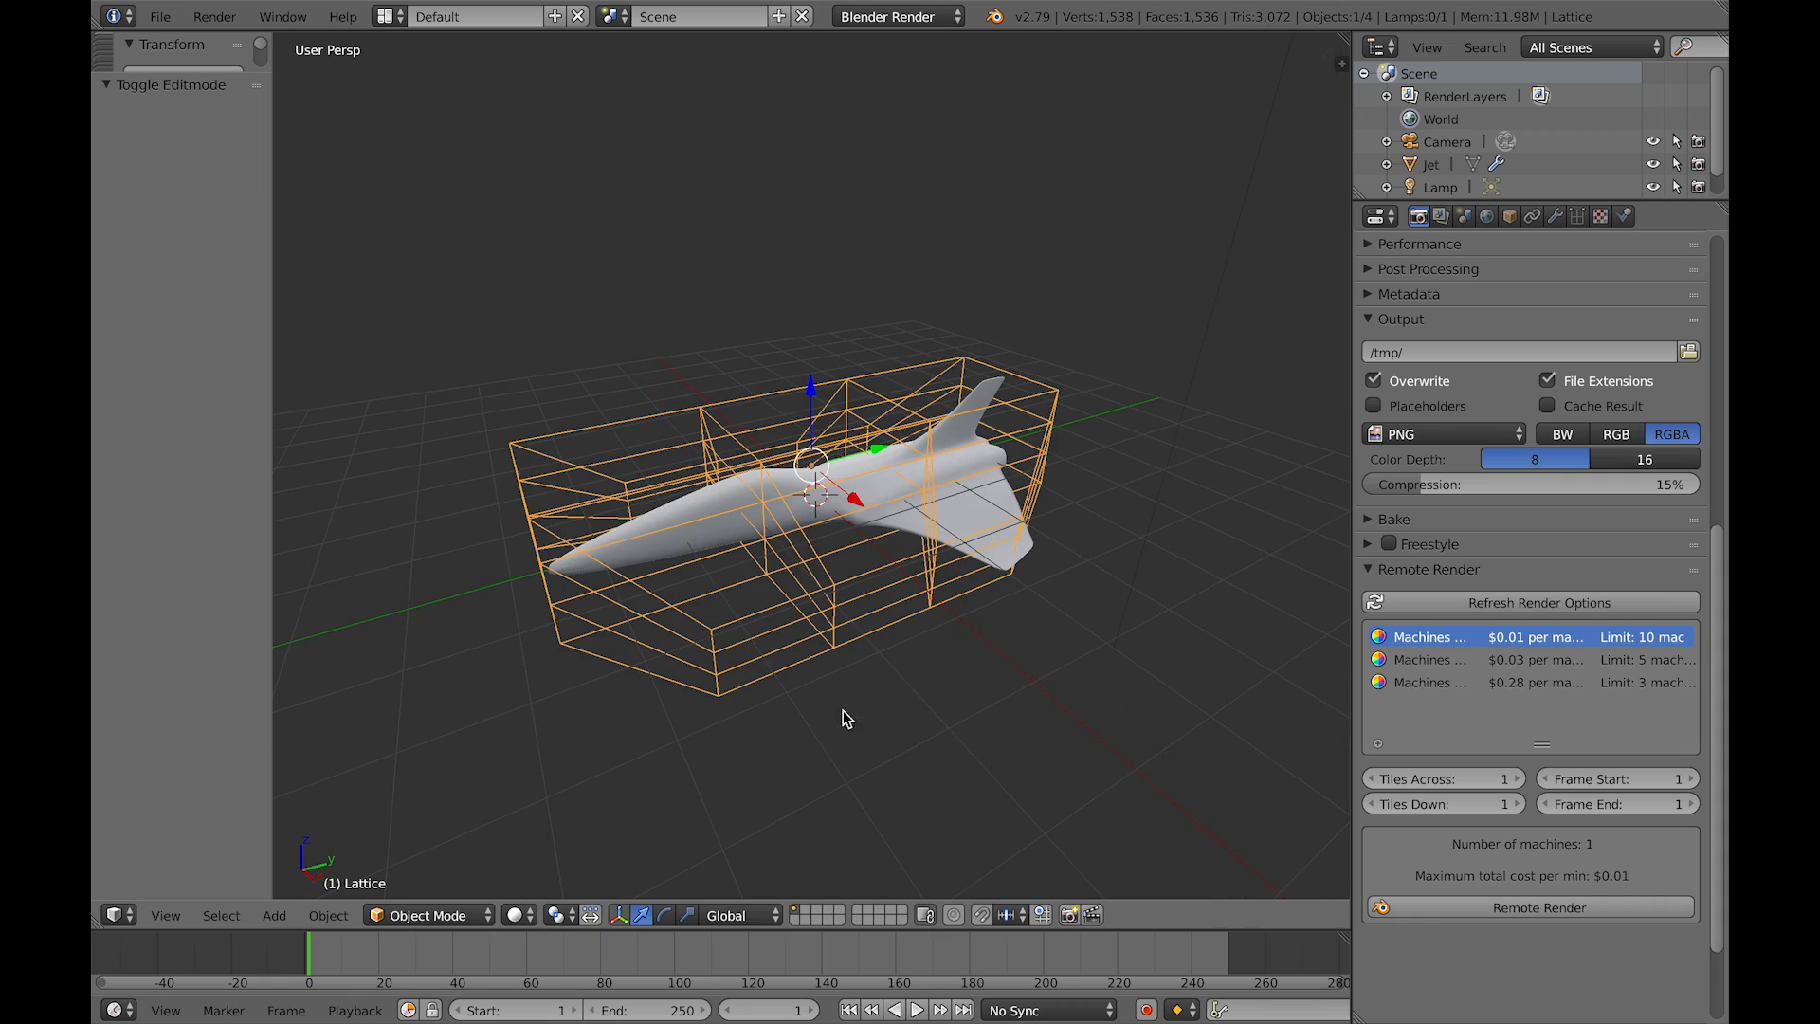
left_click_drag(847, 717, 1016, 637)
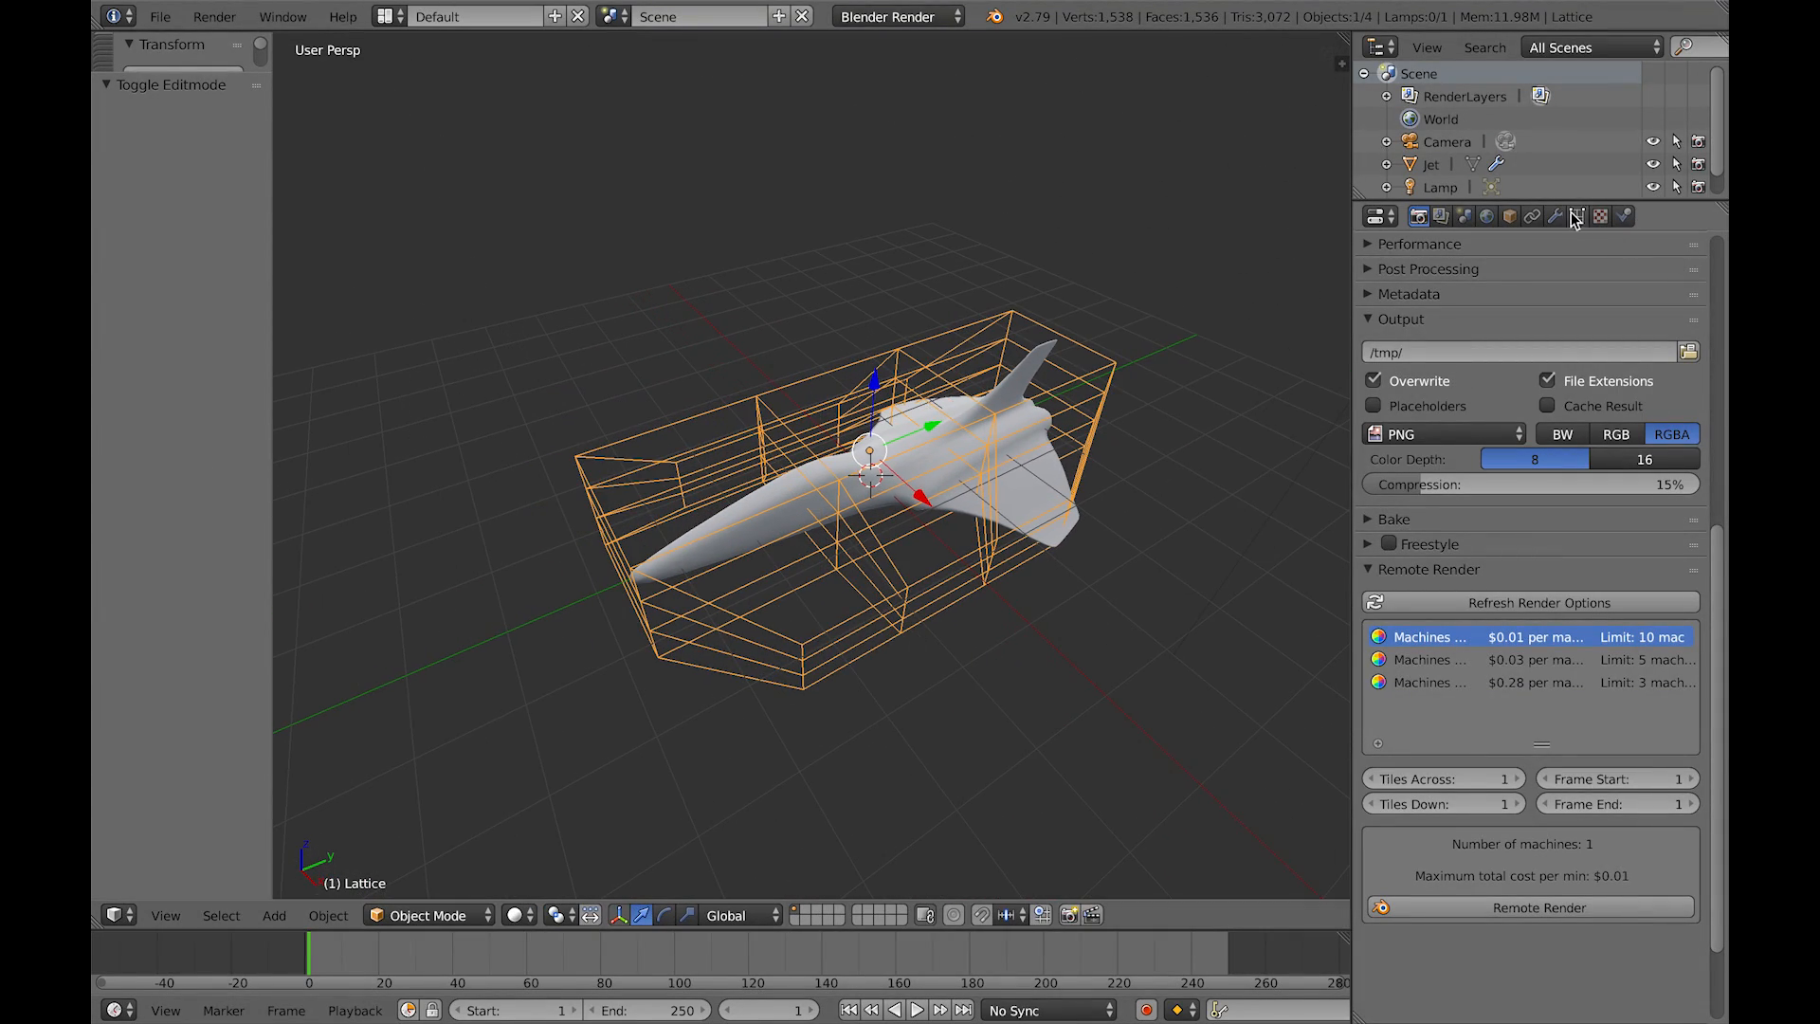
left_click(1577, 216)
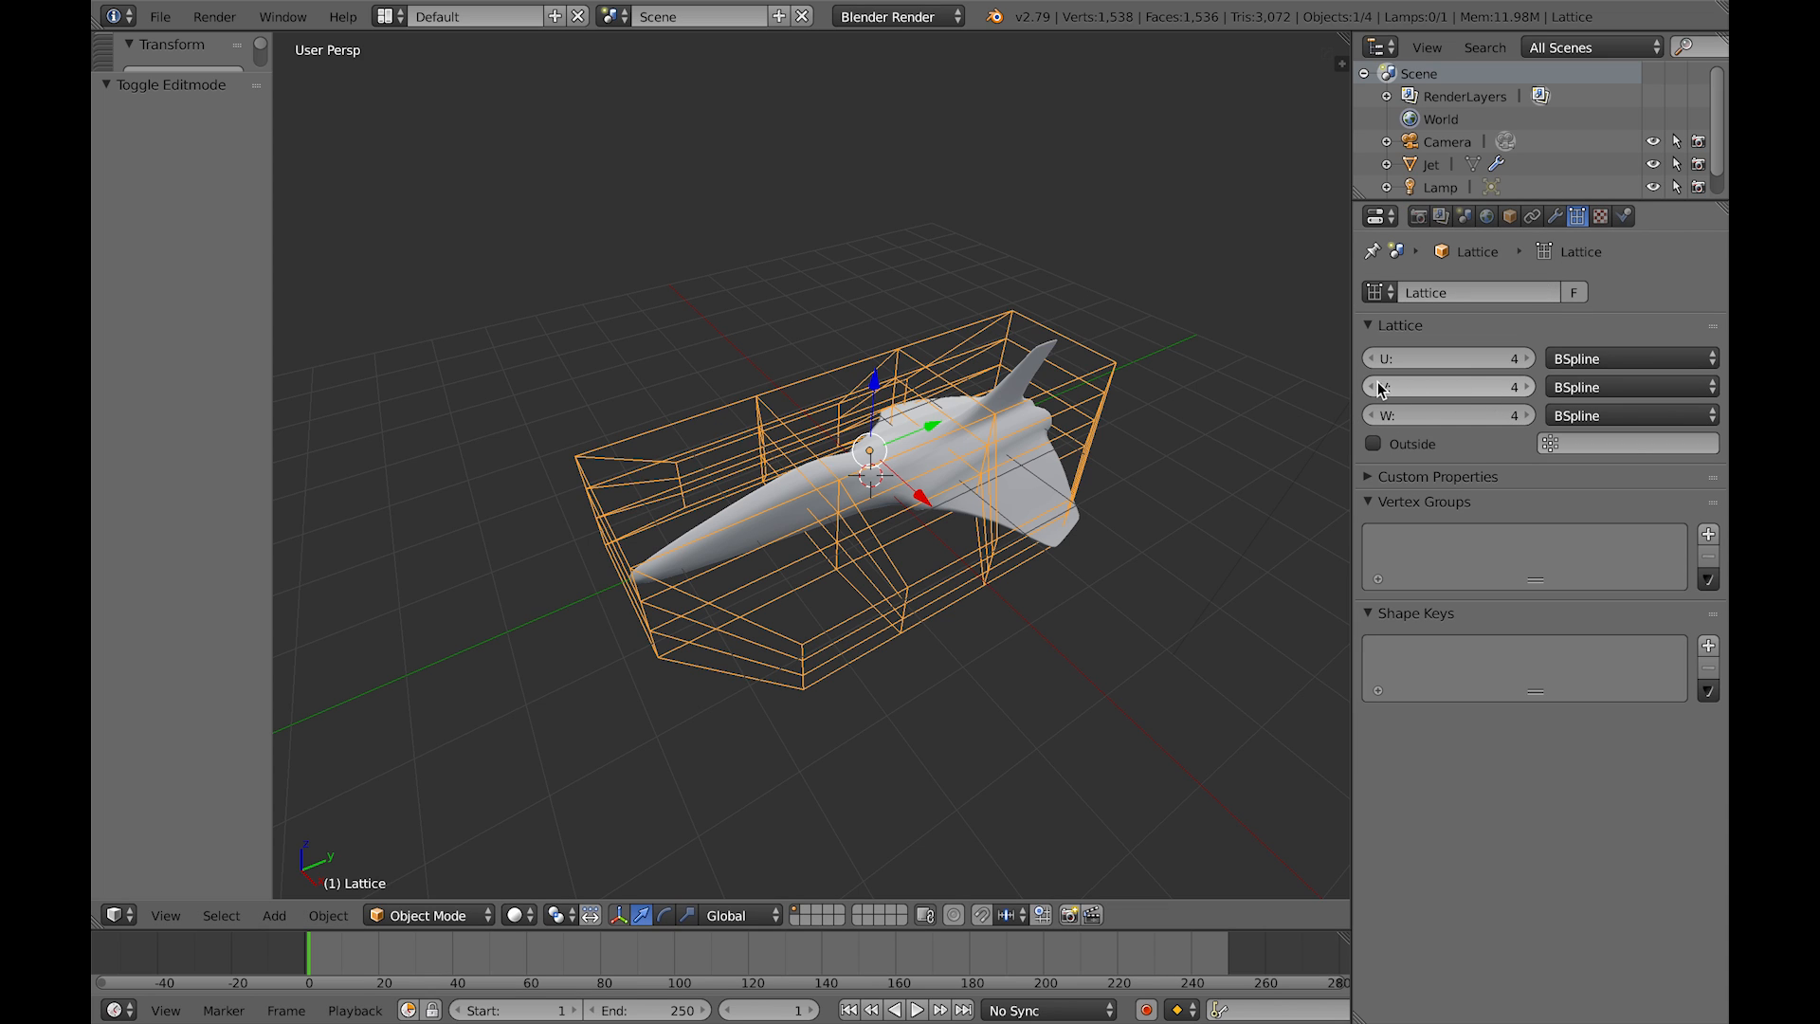
left_click(1373, 387)
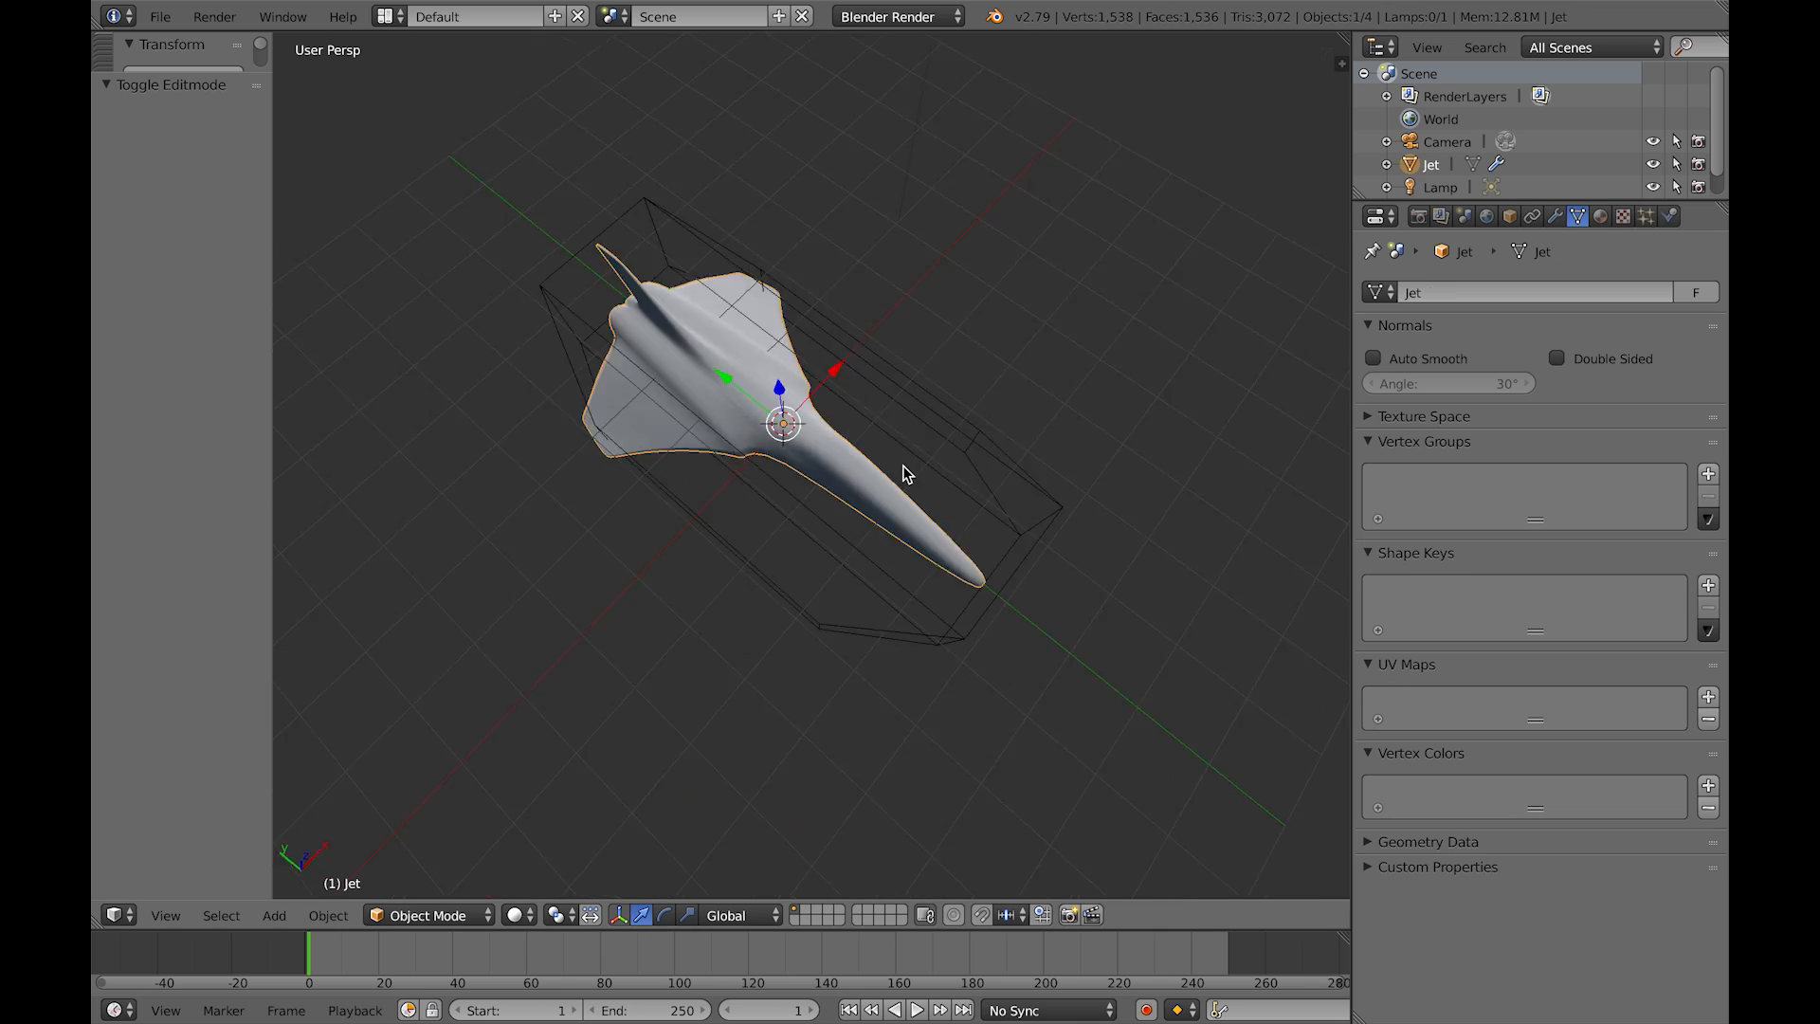
left_click_drag(906, 474, 969, 563)
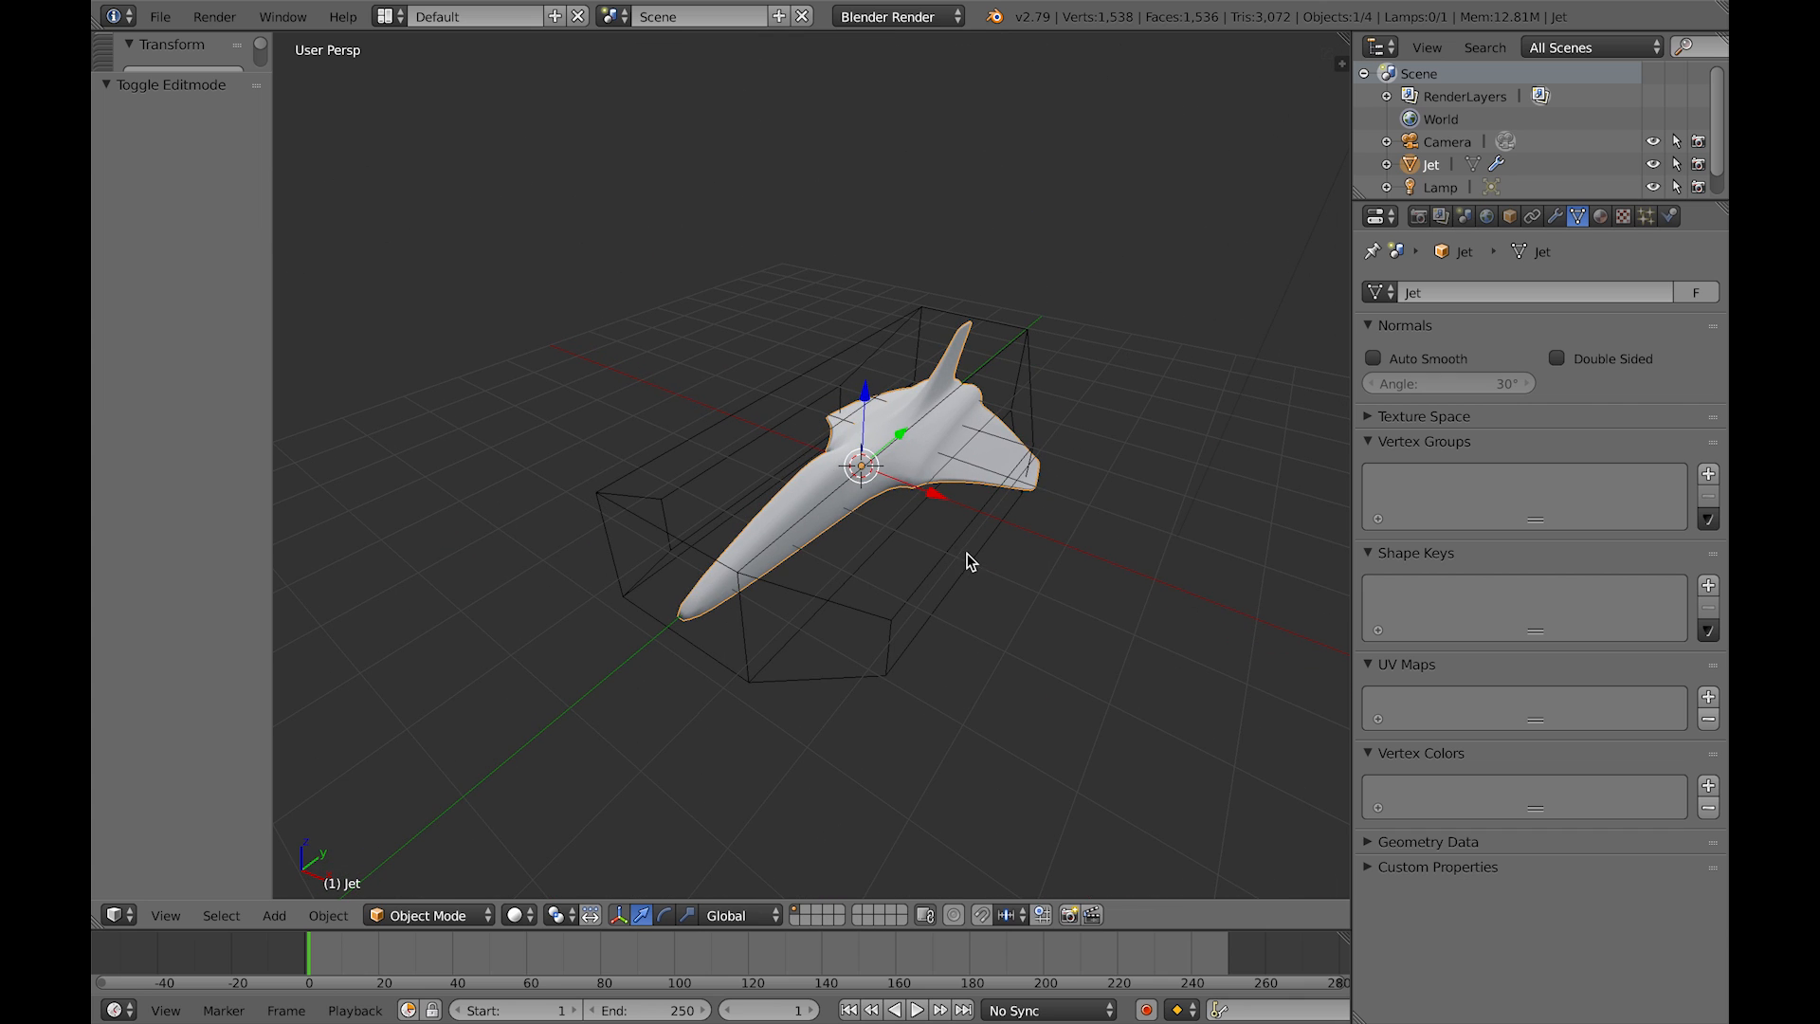
left_click_drag(969, 561, 1022, 570)
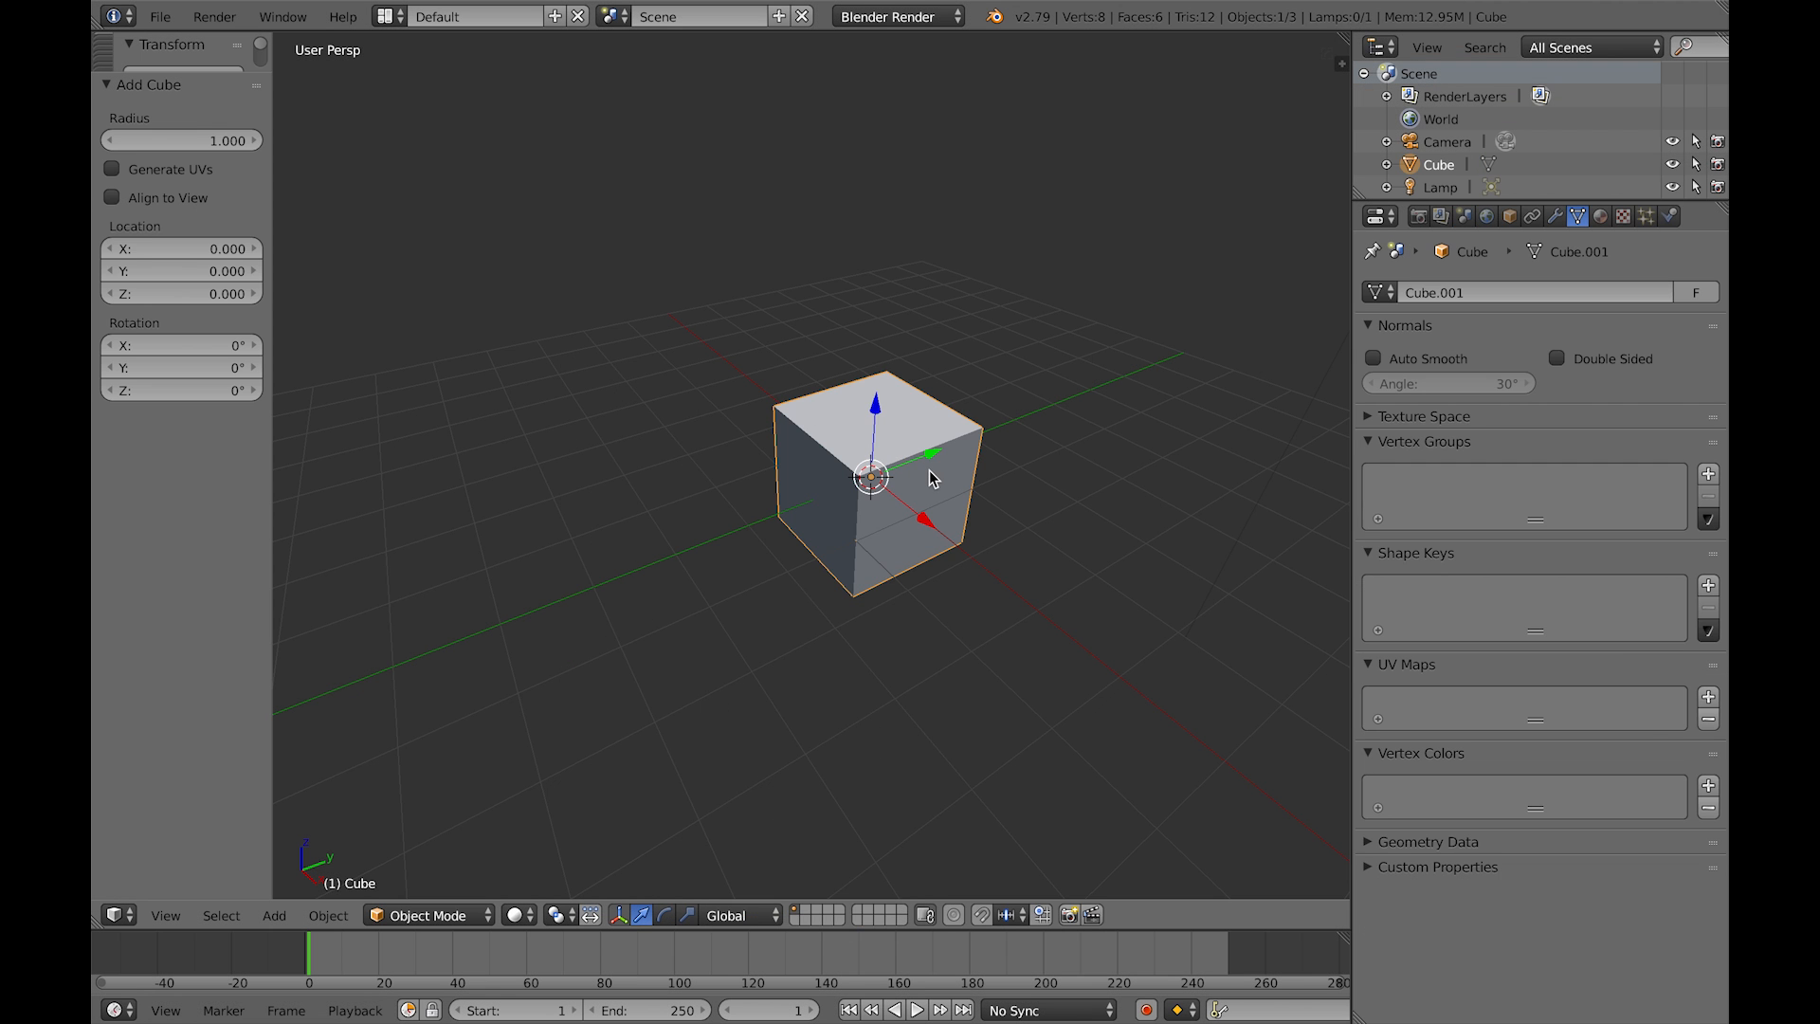
Step: Move the cube along Y, add a UV sphere and a monkey head, and offset the monkey along Y
left_click_drag(868, 476, 622, 574)
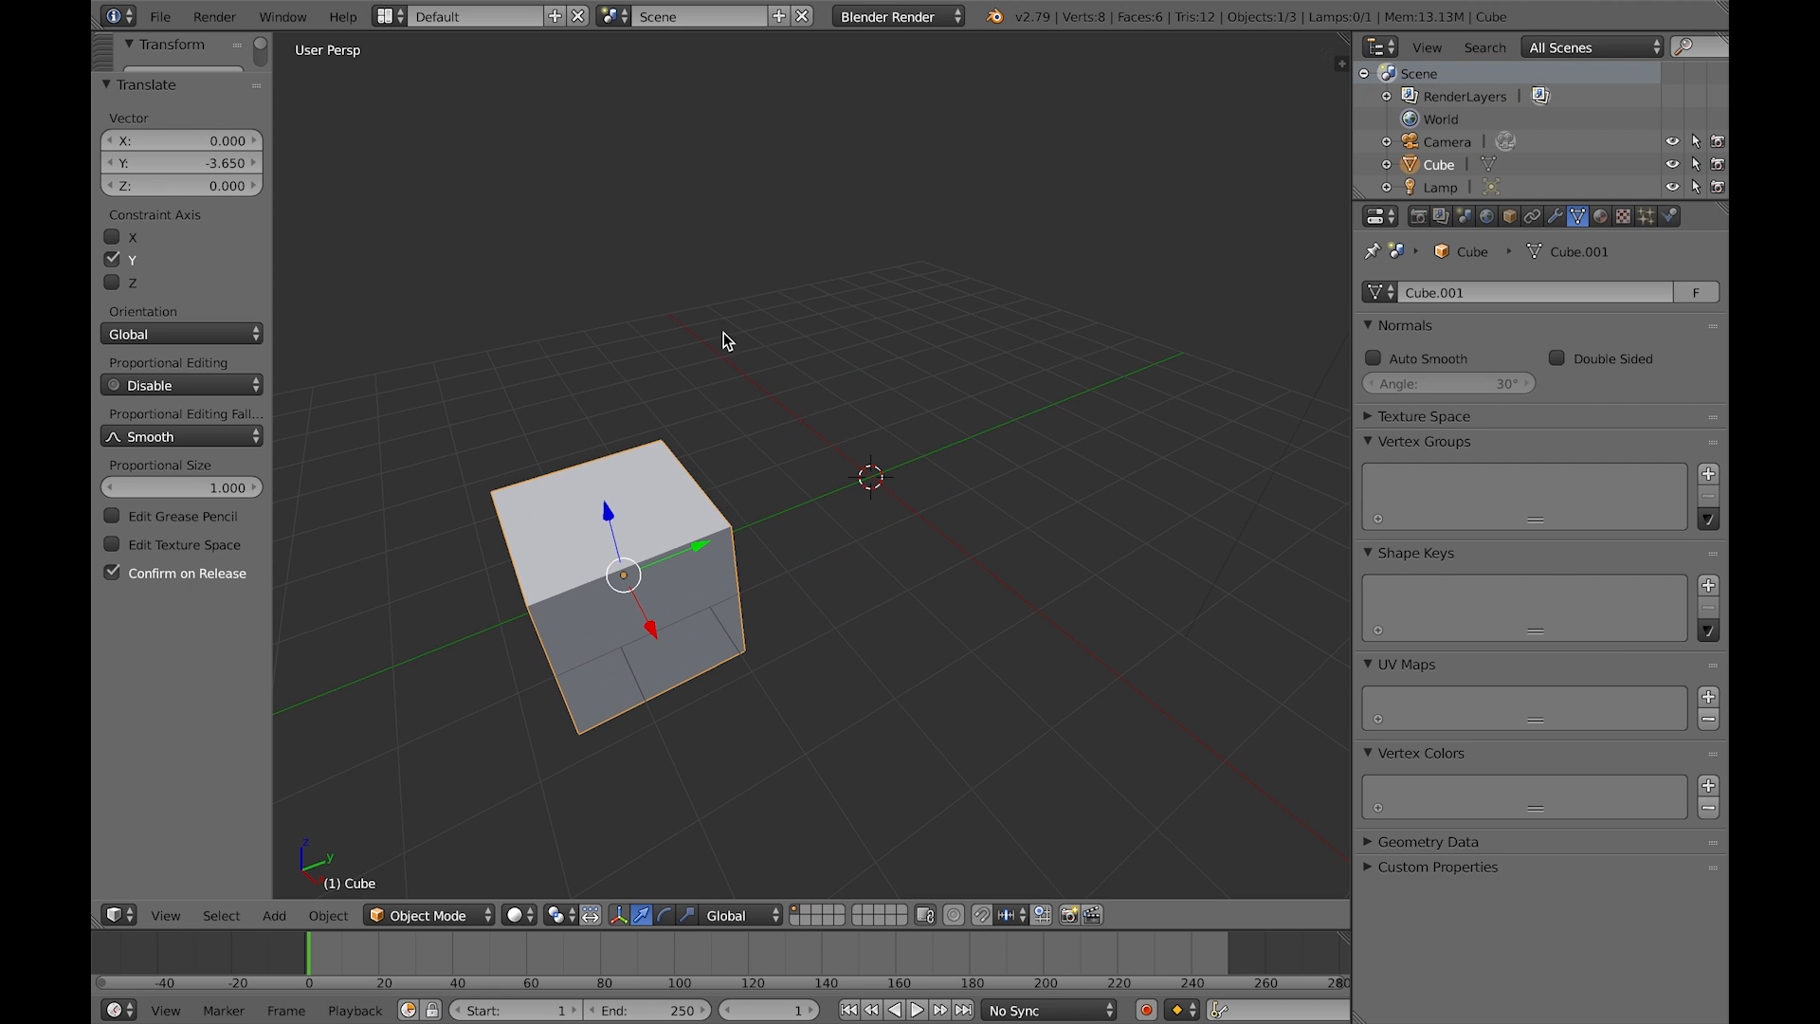
left_click(273, 916)
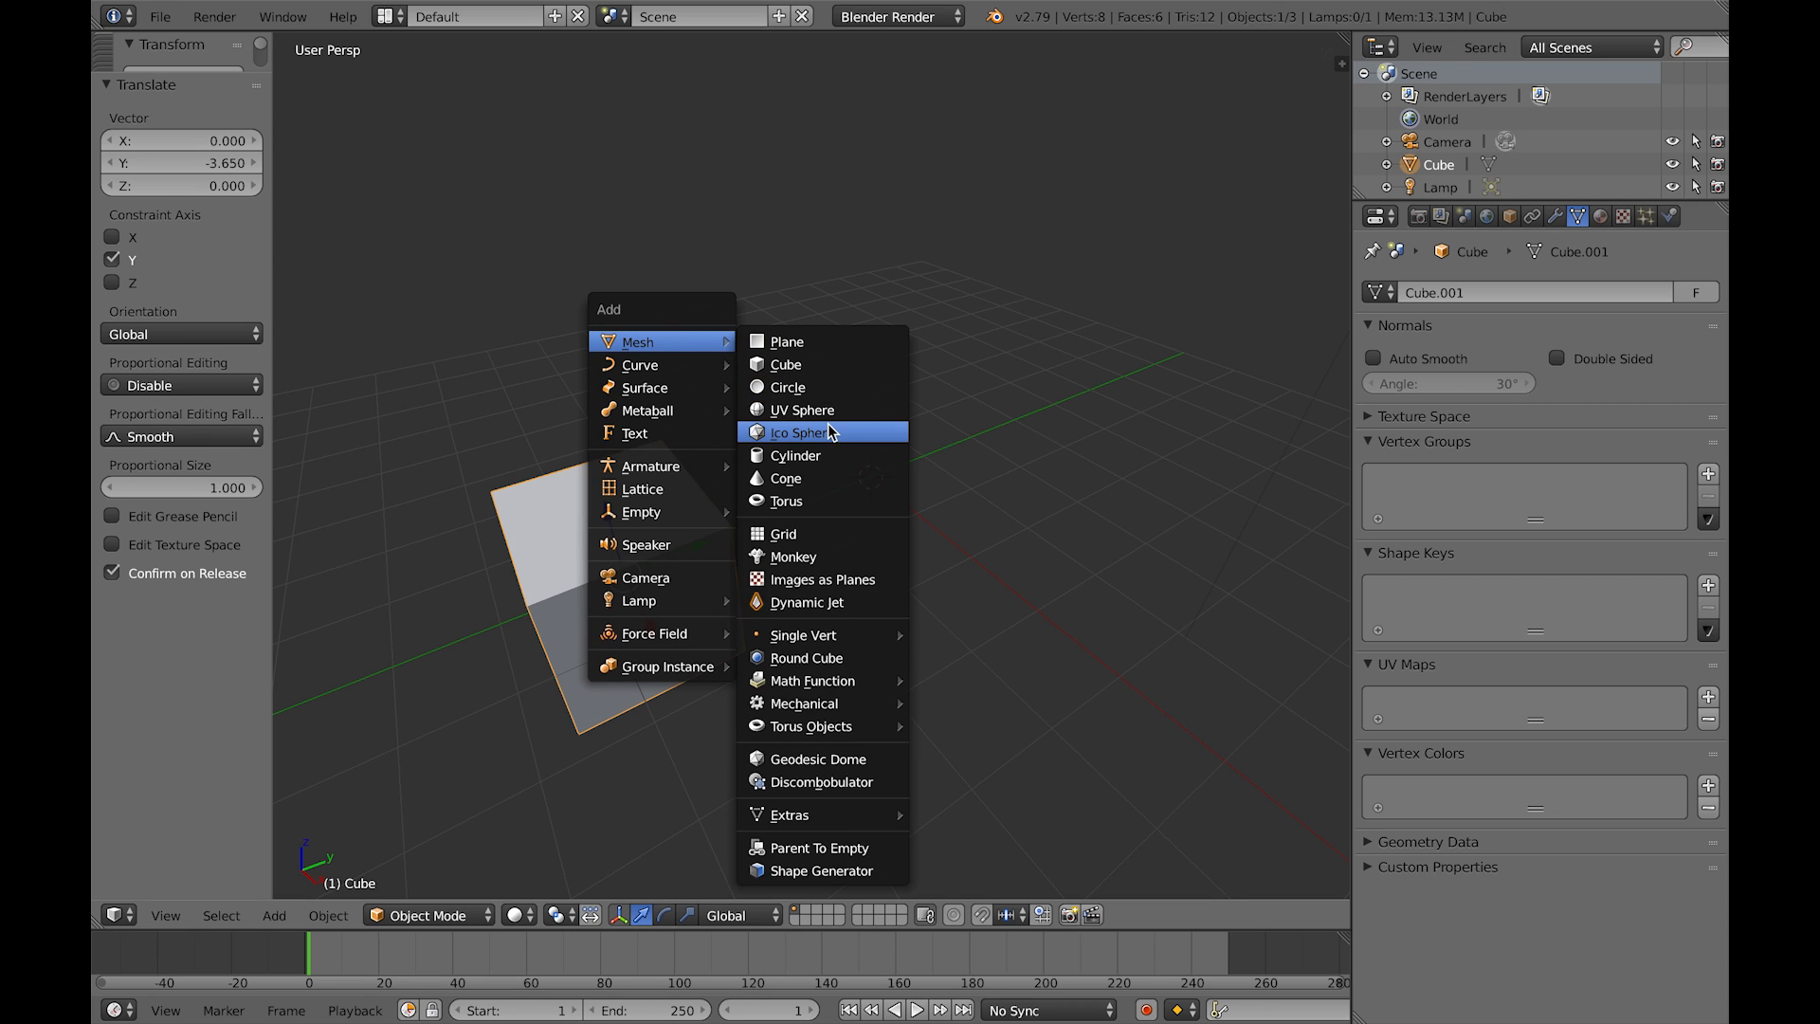
left_click(800, 409)
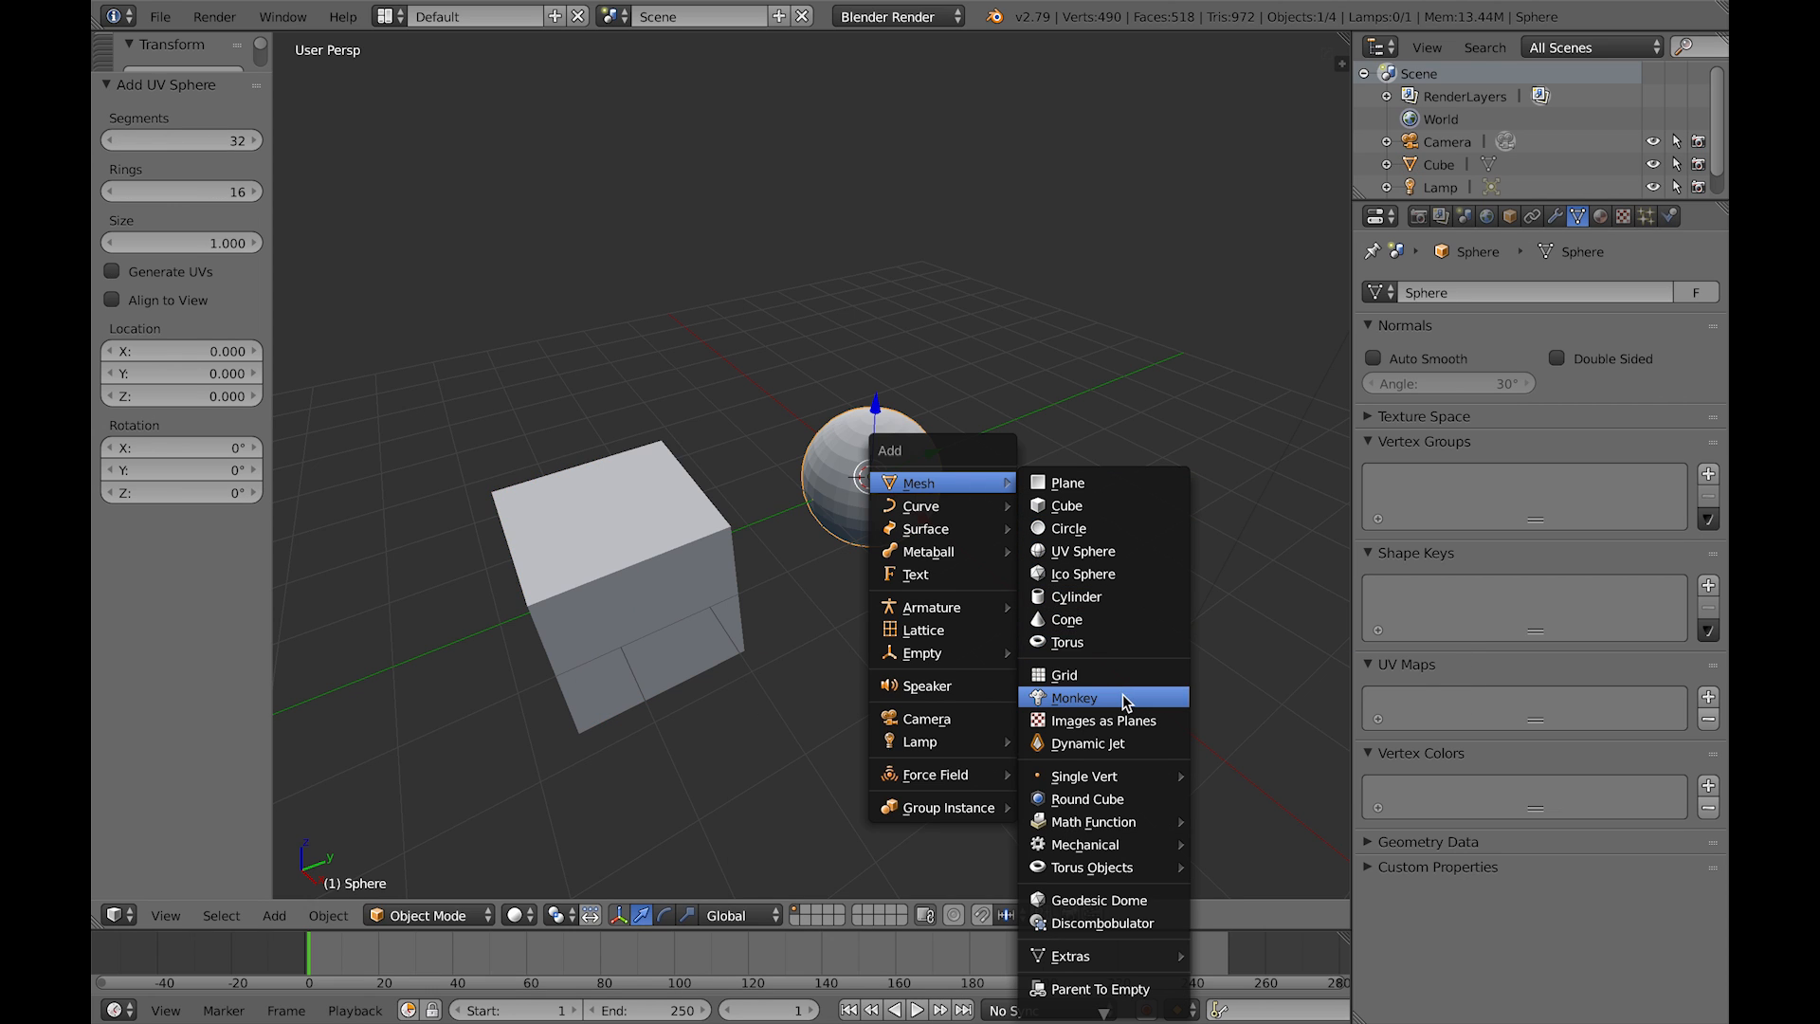
left_click(1075, 698)
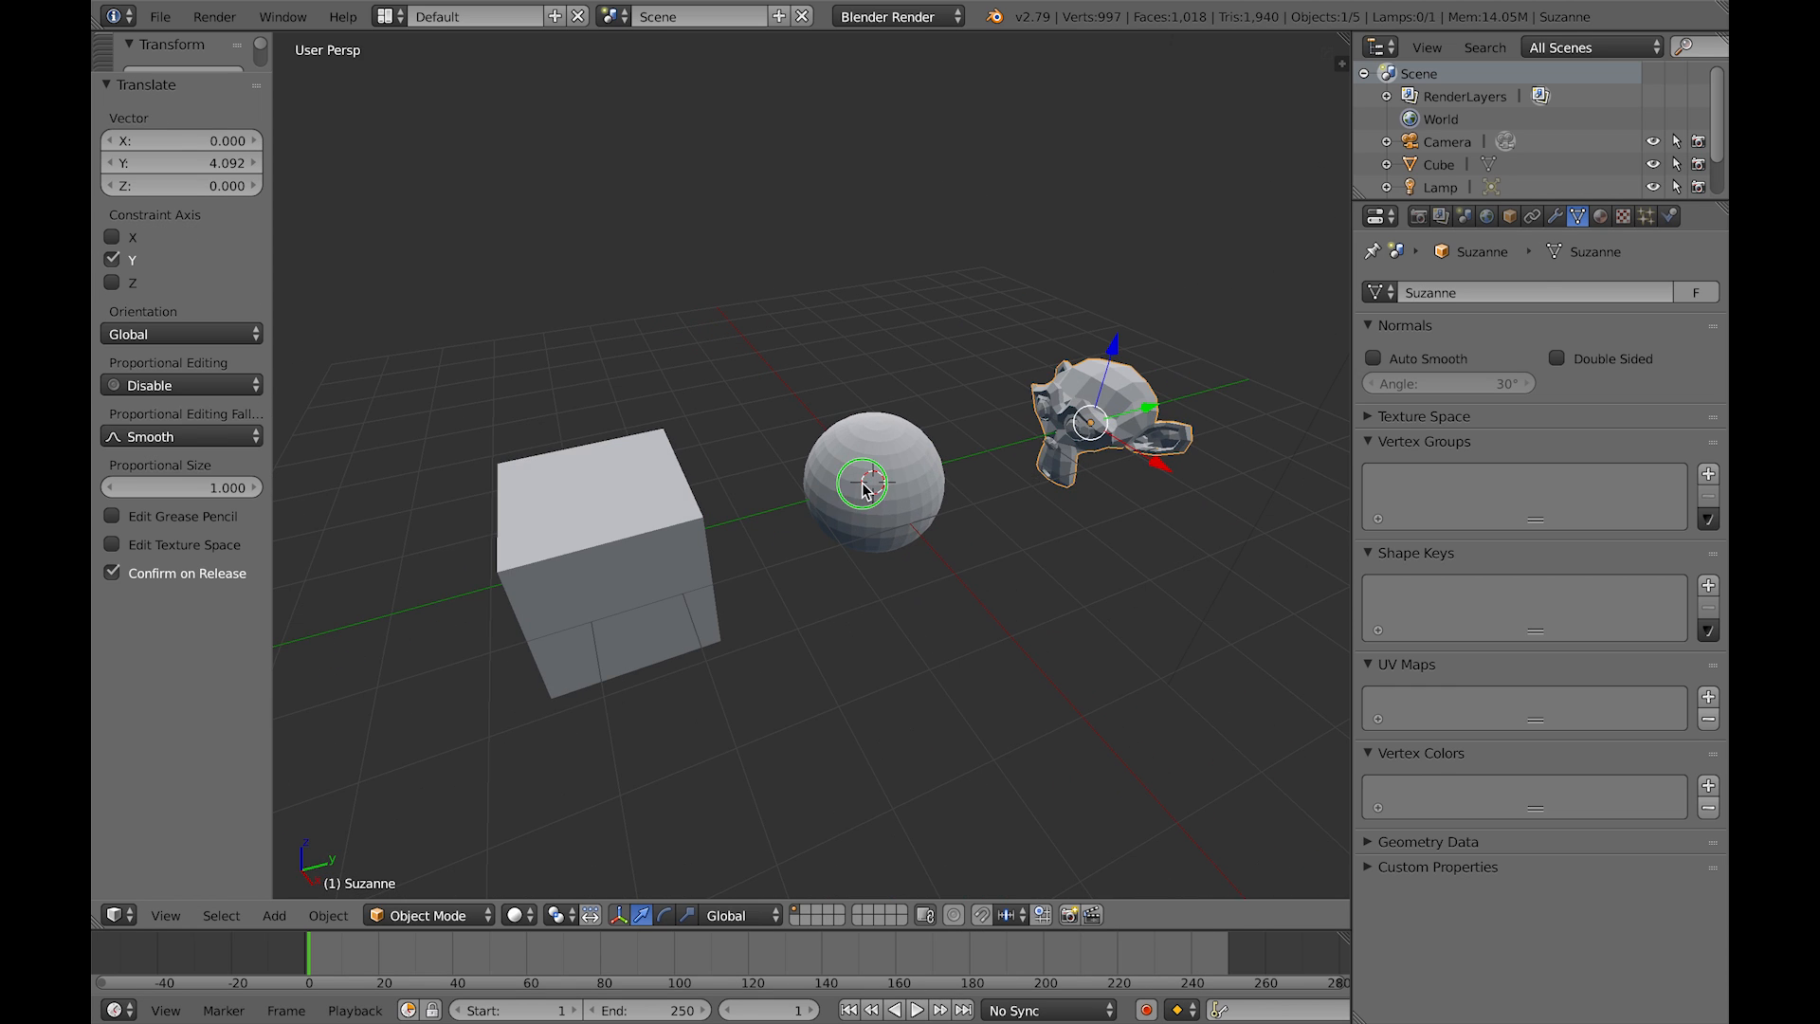
left_click_drag(861, 484, 838, 487)
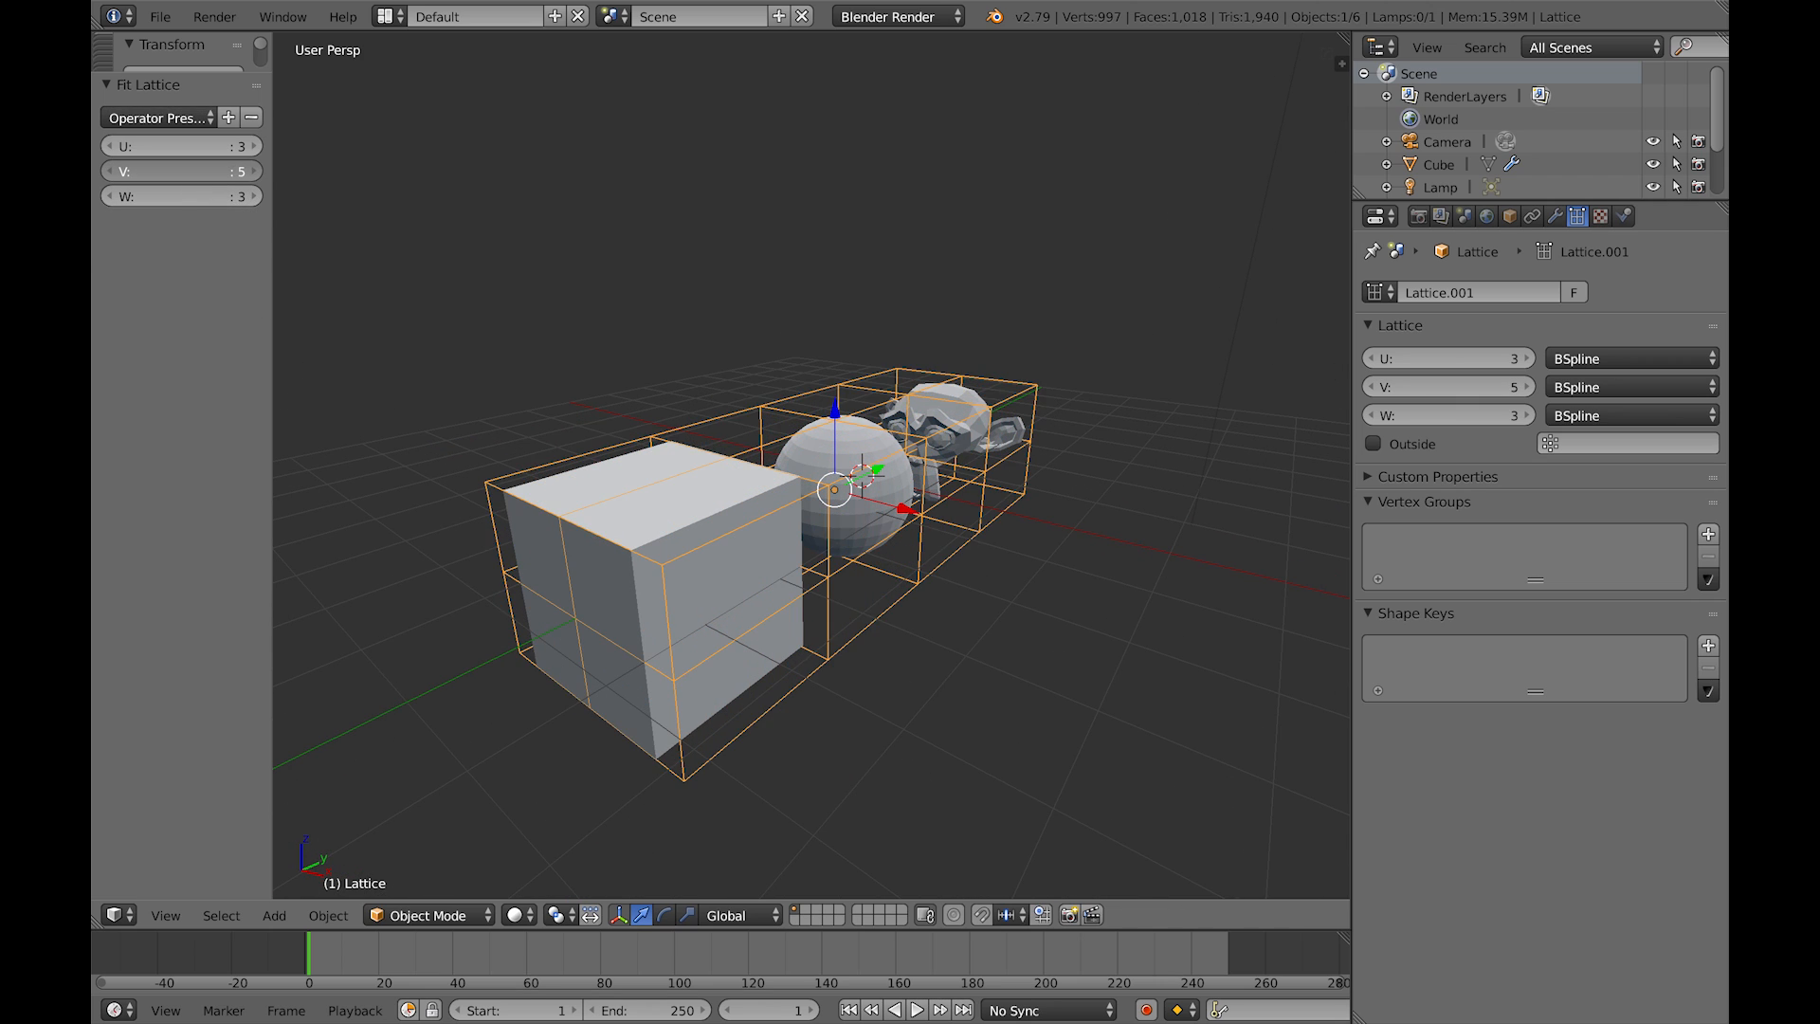
Step: Adjust the fitted lattice's U divisions to 2 in the Fit Lattice operator panel
left_click(104, 148)
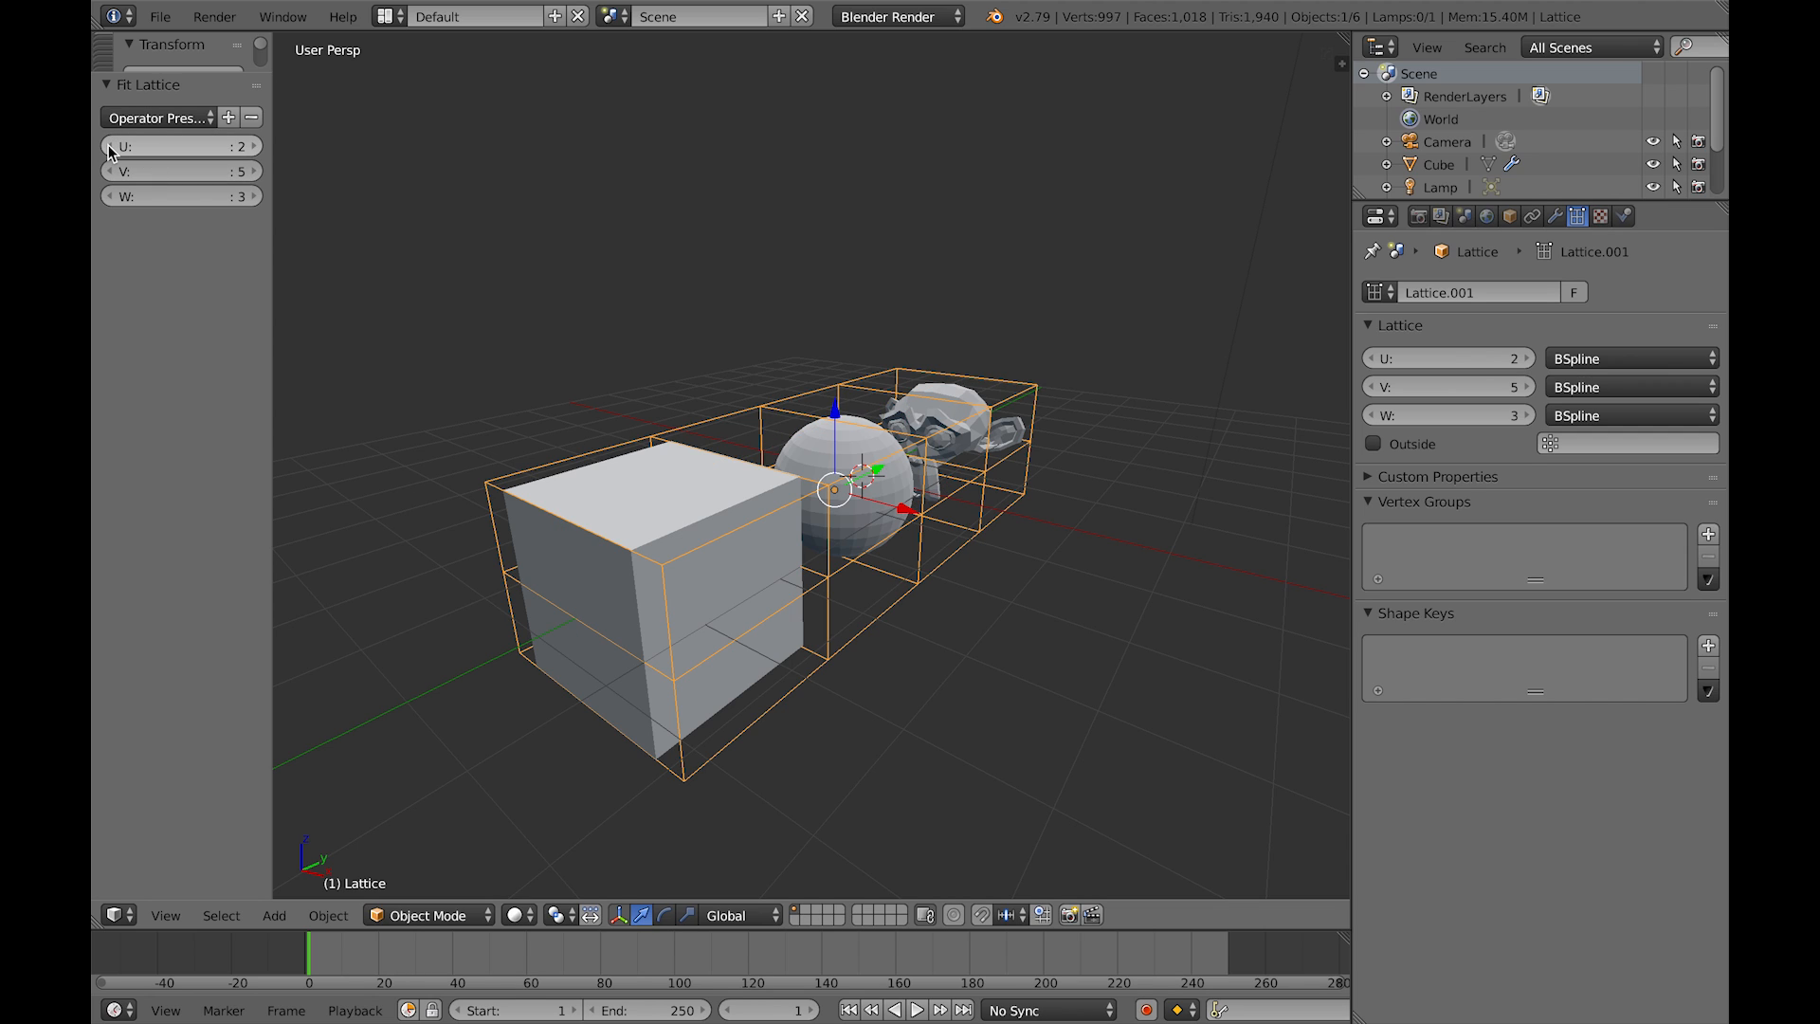
left_click(106, 146)
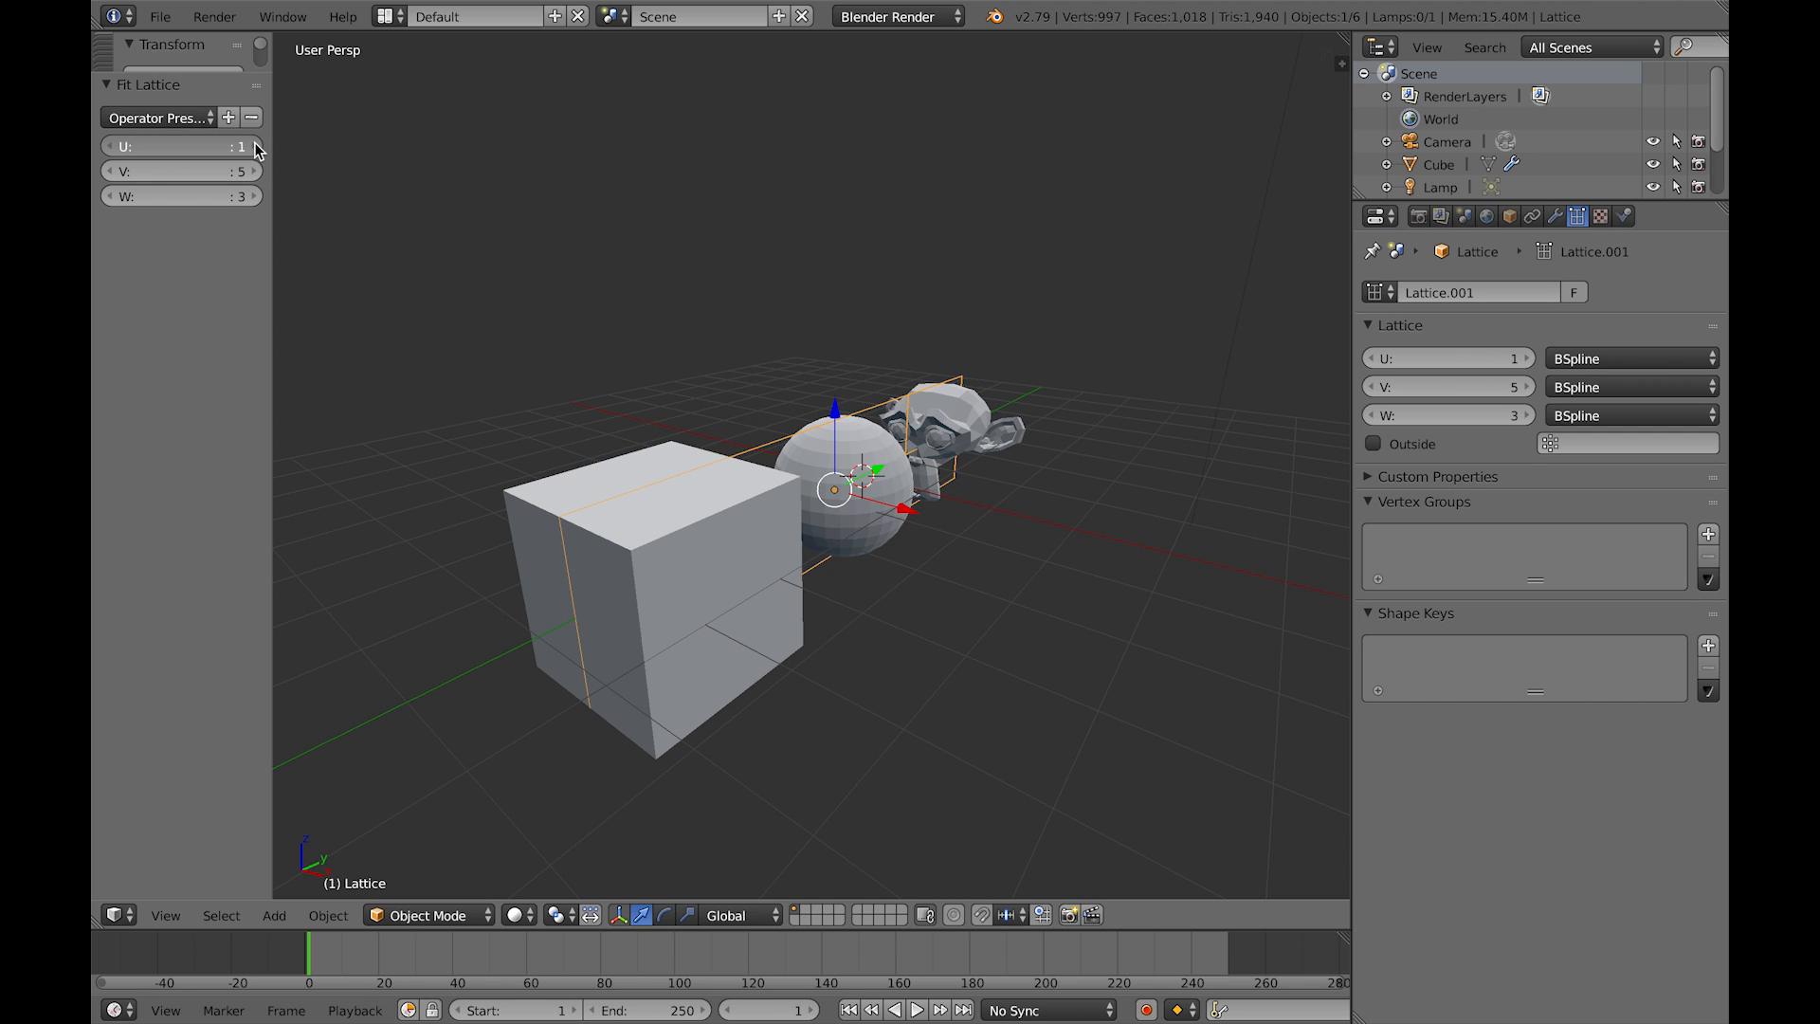
left_click(258, 146)
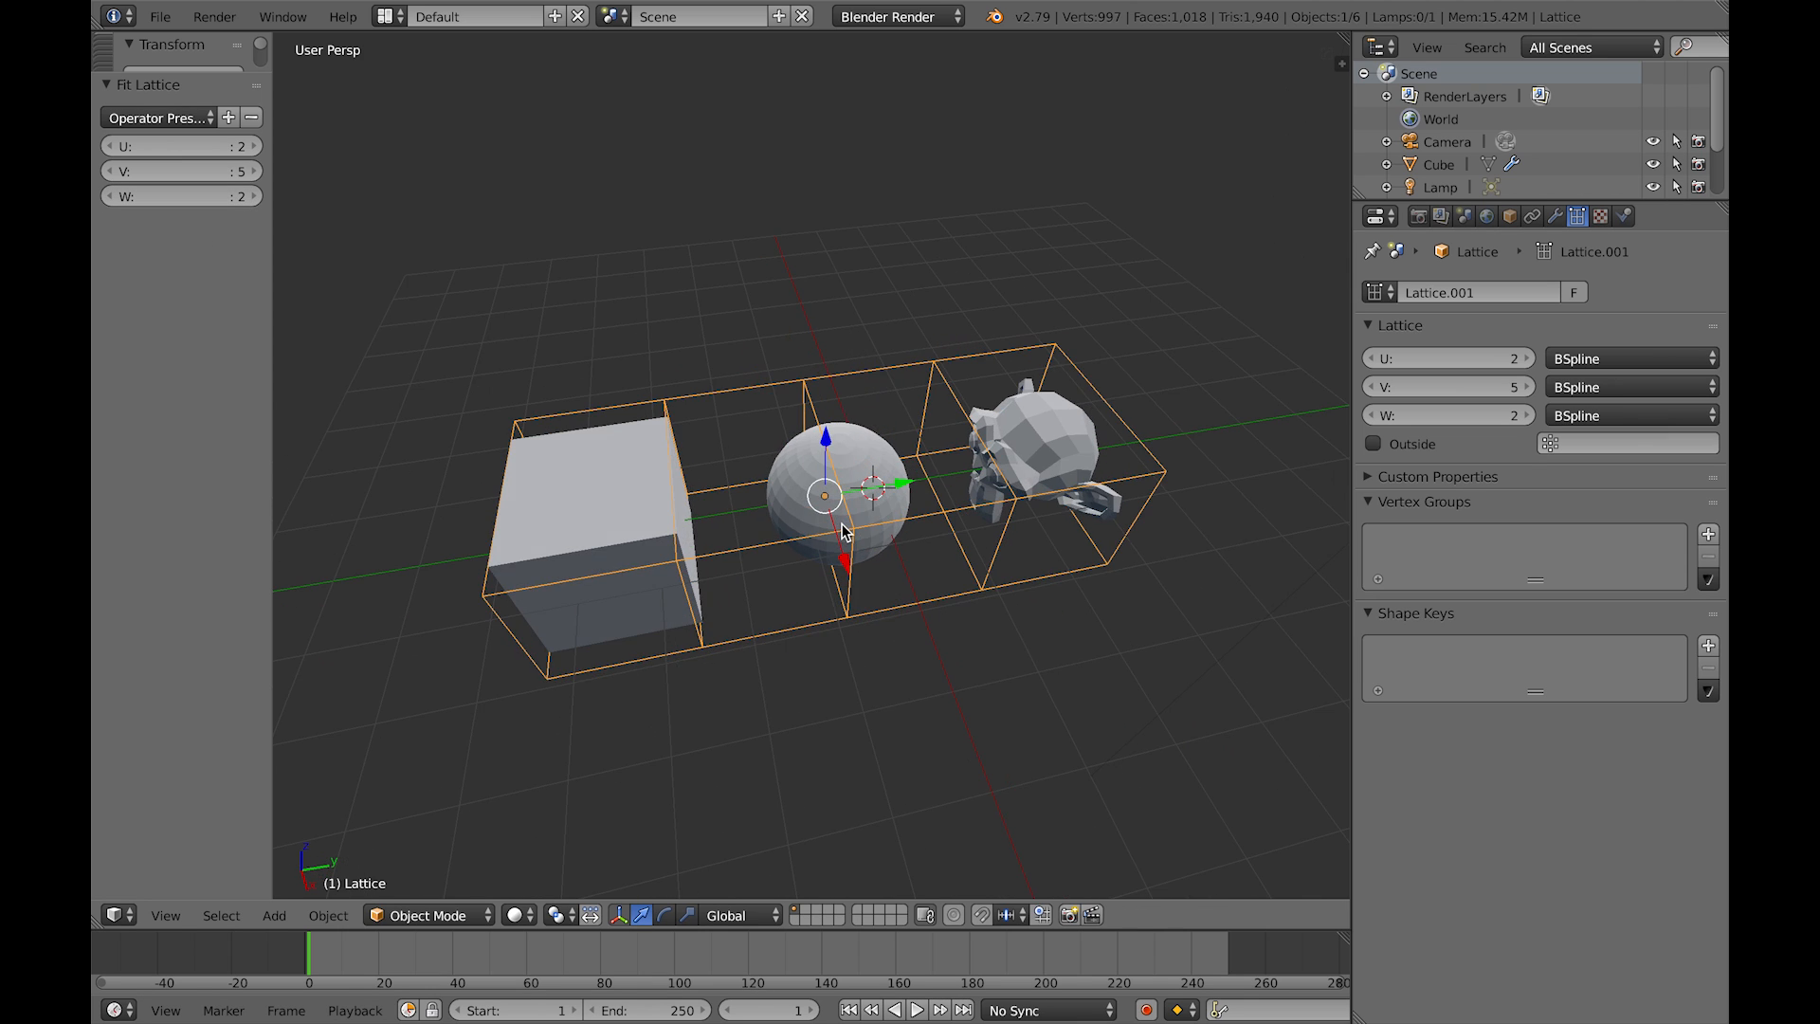
left_click(167, 118)
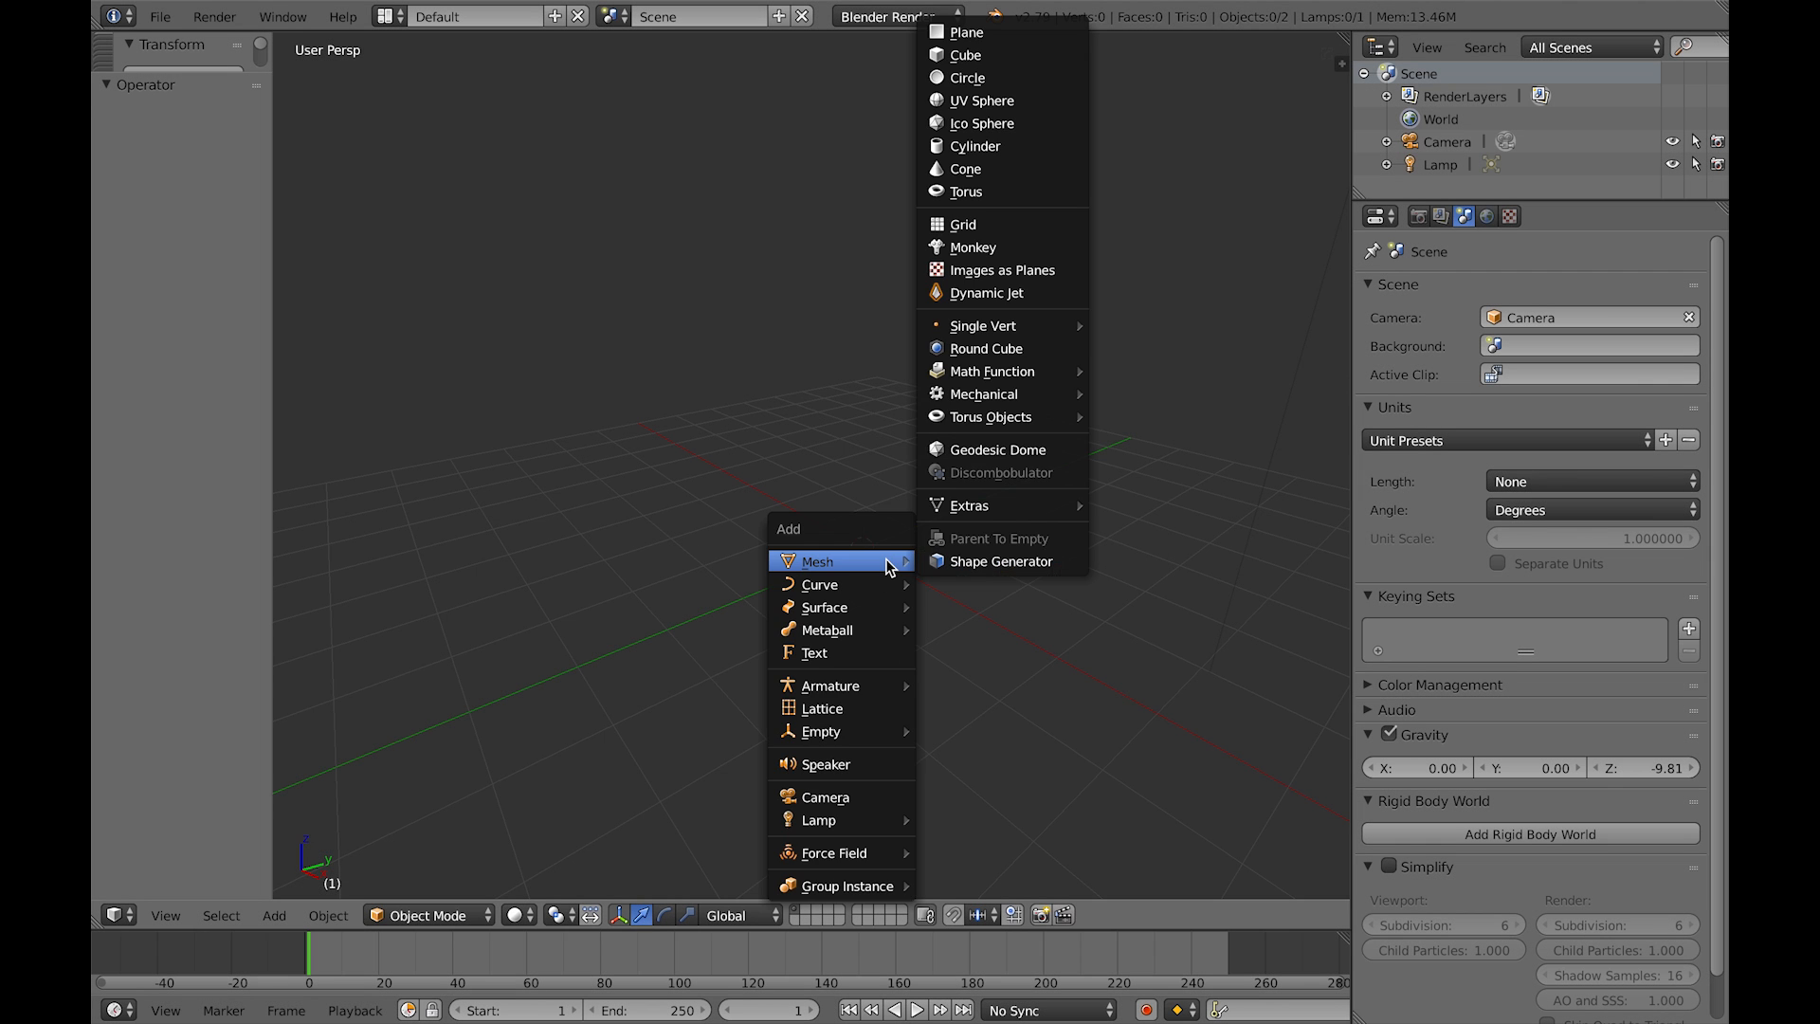
Step: Add a Shape Generator mesh and set the fitted lattice divisions for it
left_click(1001, 561)
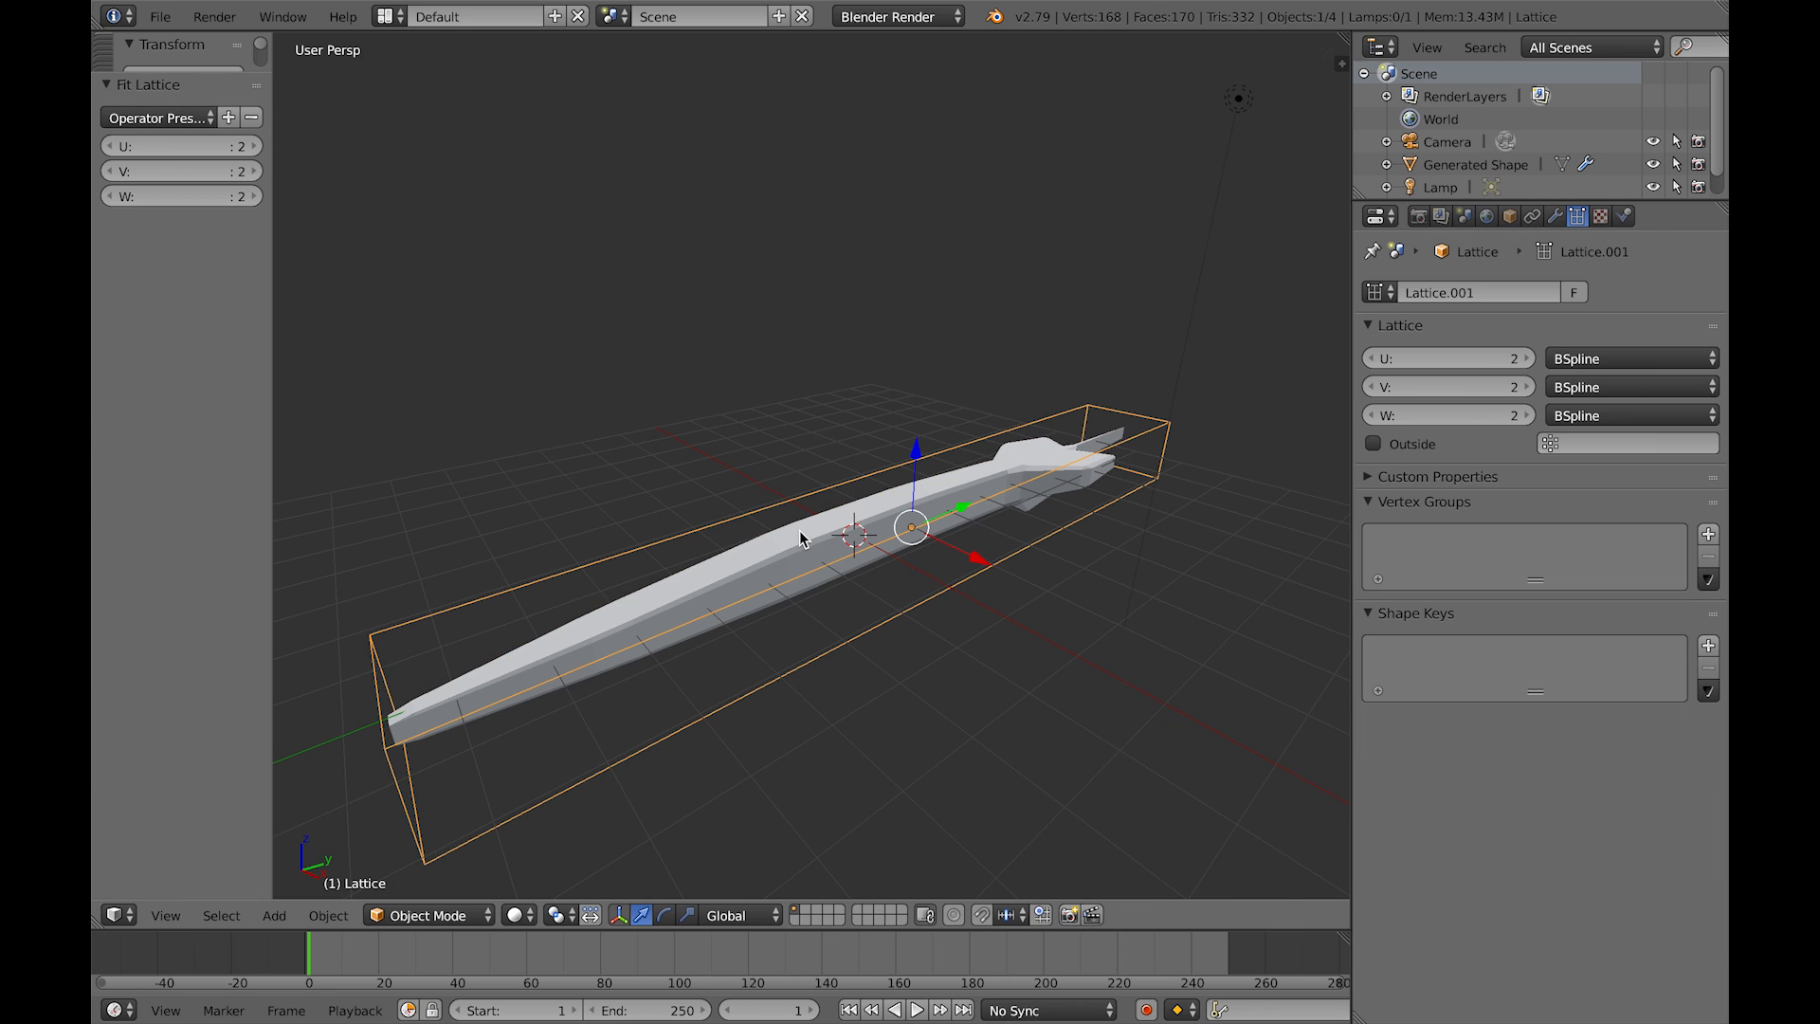
left_click(182, 170)
type("7")
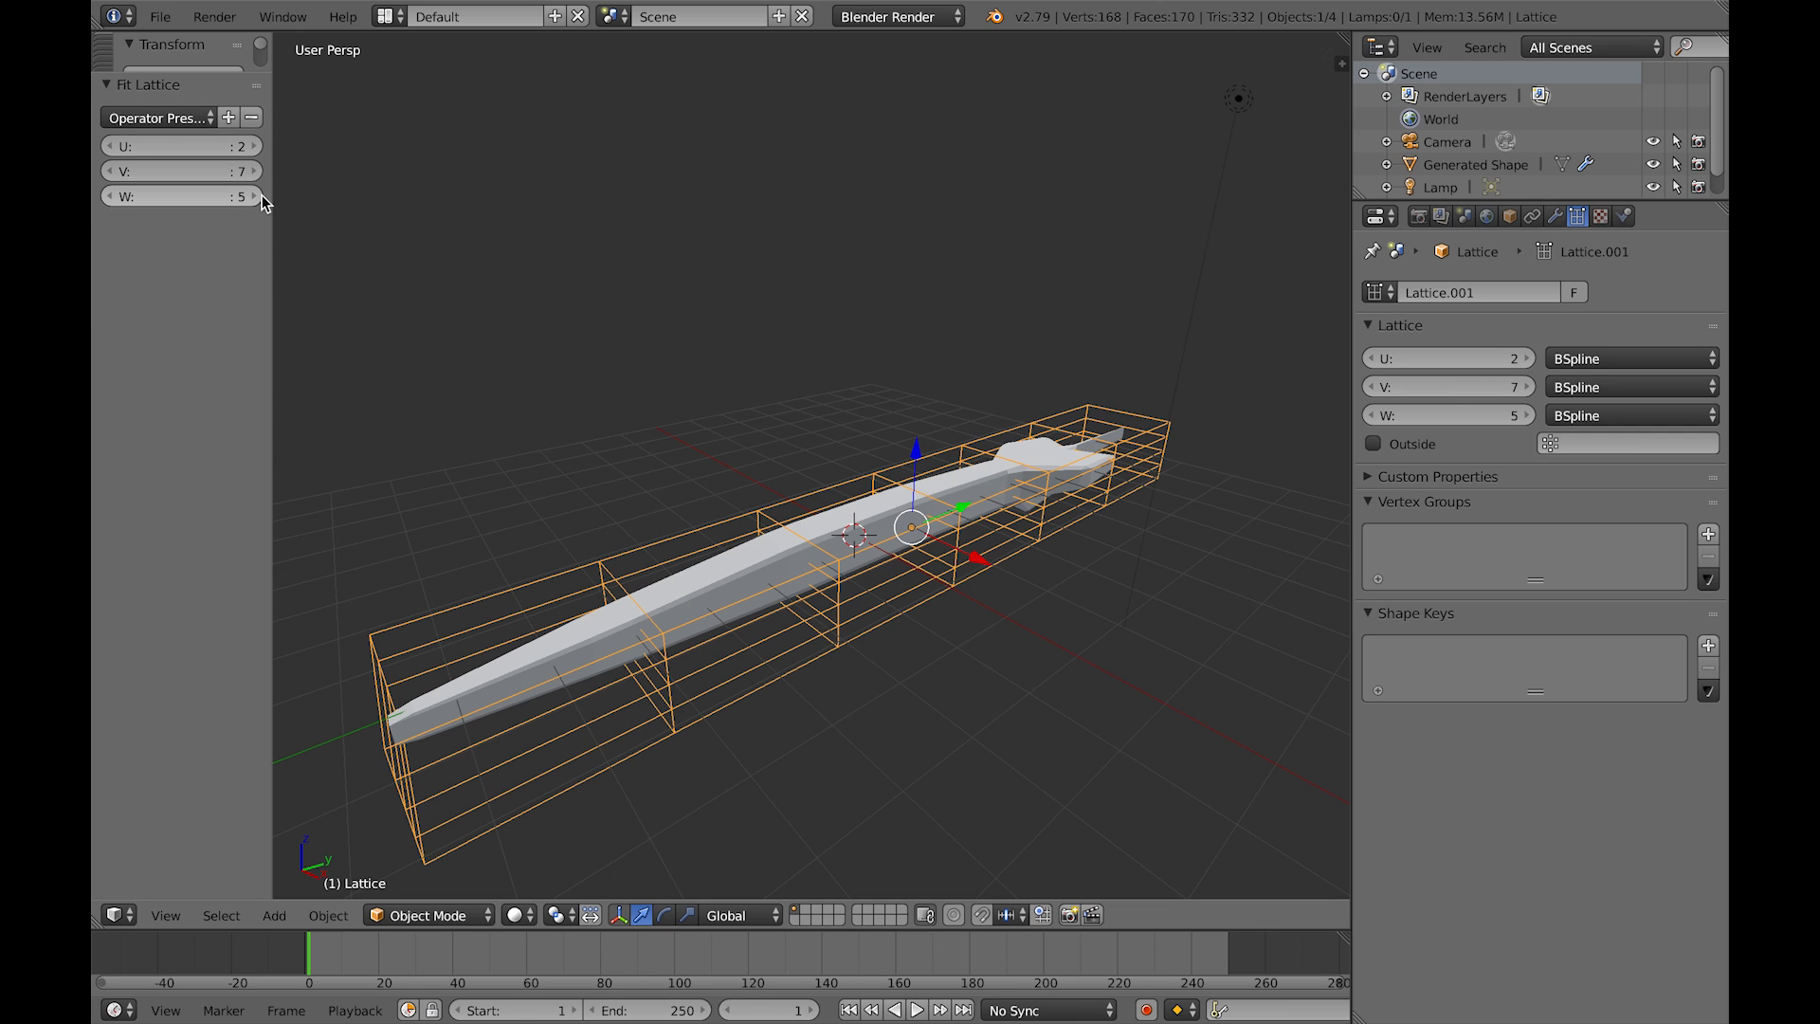
mouse_move(785, 629)
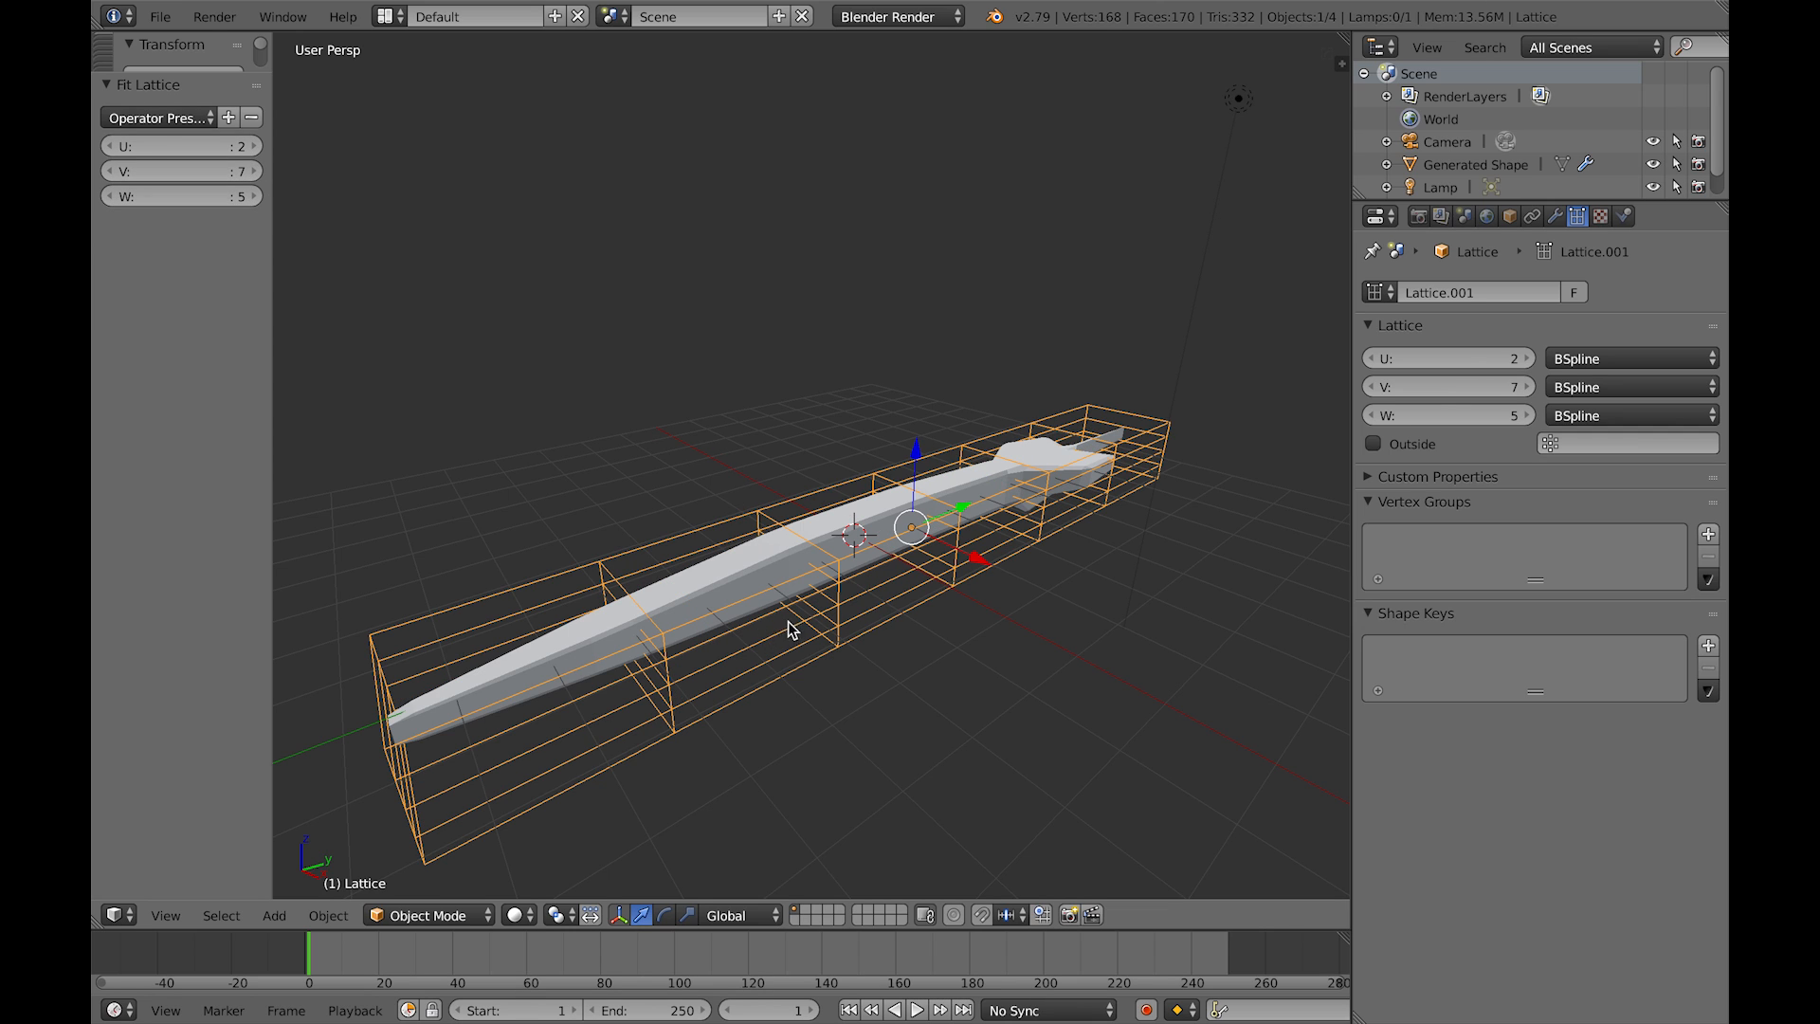